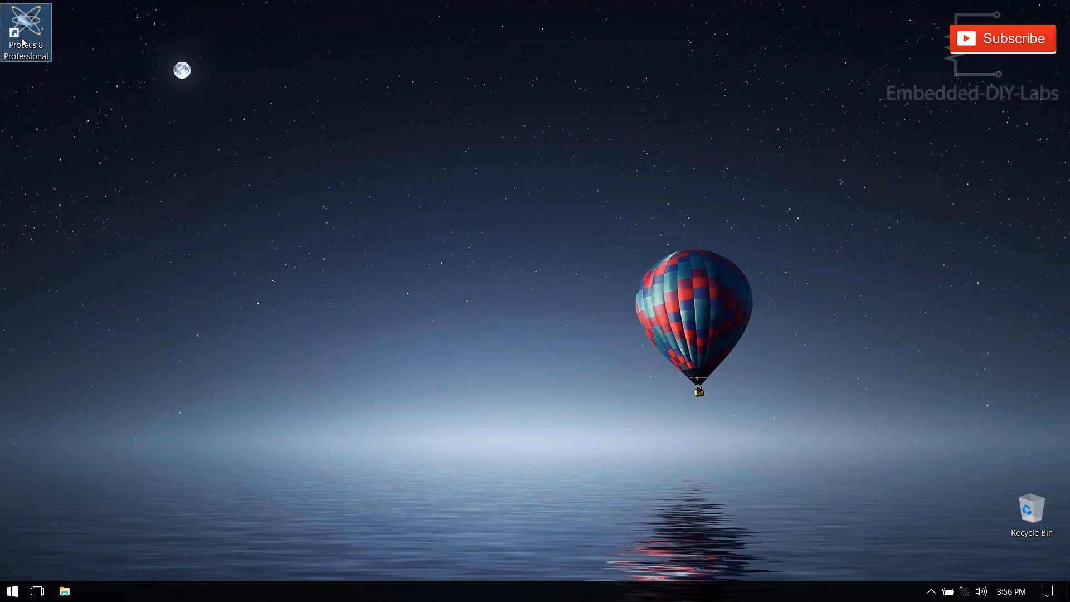
Step: Launch Proteus and start a new project named STEP DOWN TRANSFORMER
double_click(26, 32)
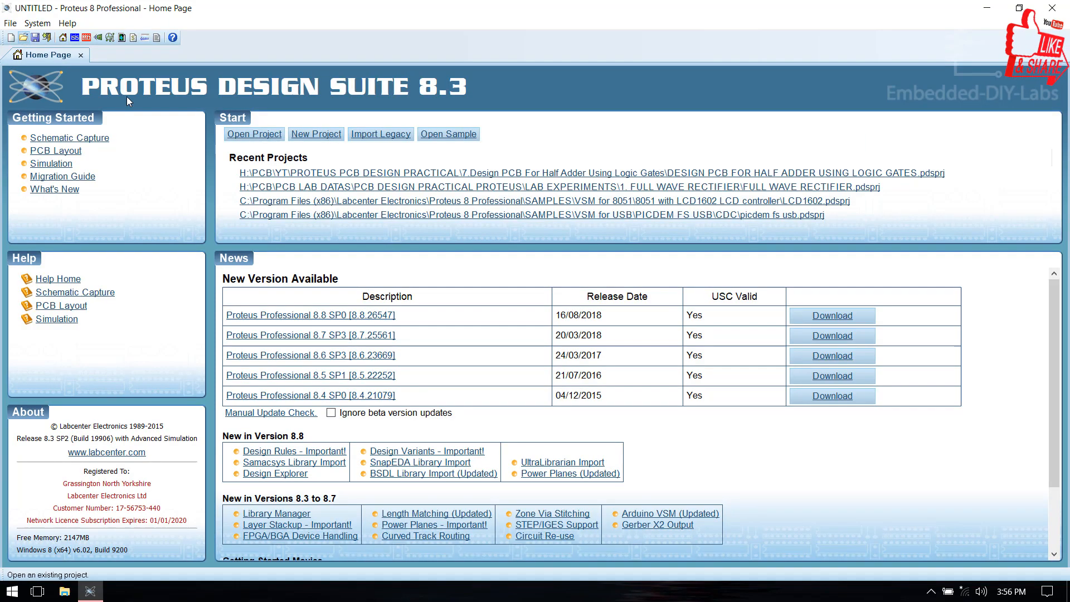
click(315, 134)
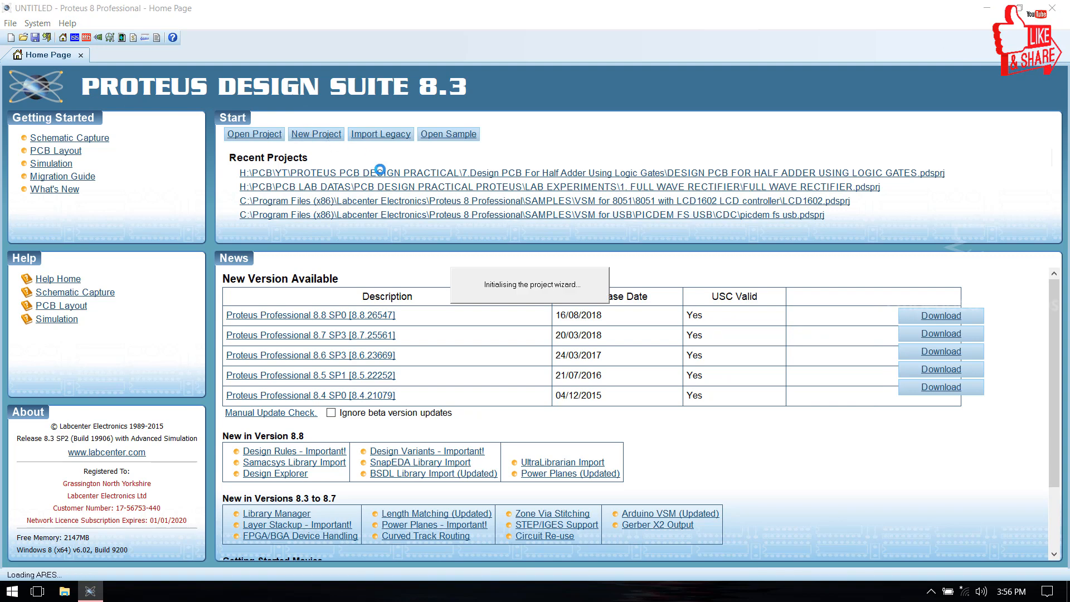
click(315, 134)
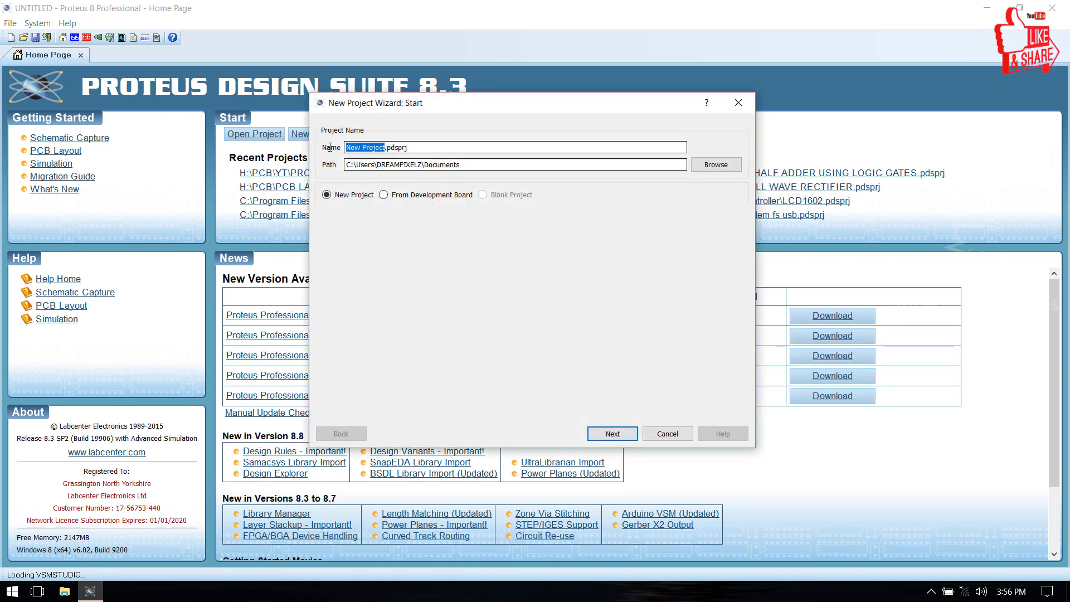
text(STEP DOWN)
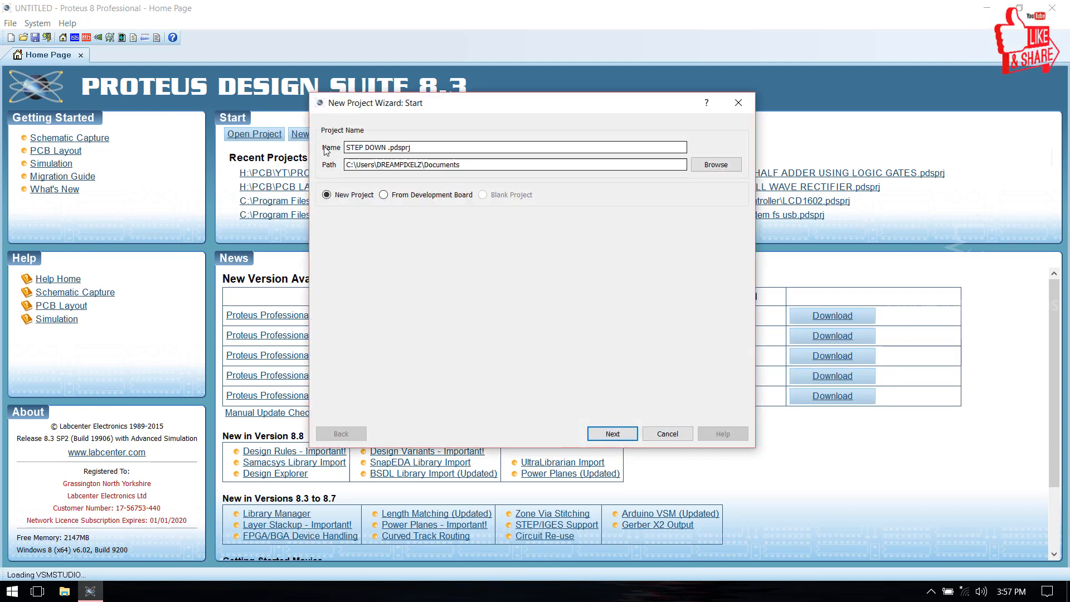
Step: Set the project location to the TRANSFORMER CONFIG folder on the Desktop
click(714, 165)
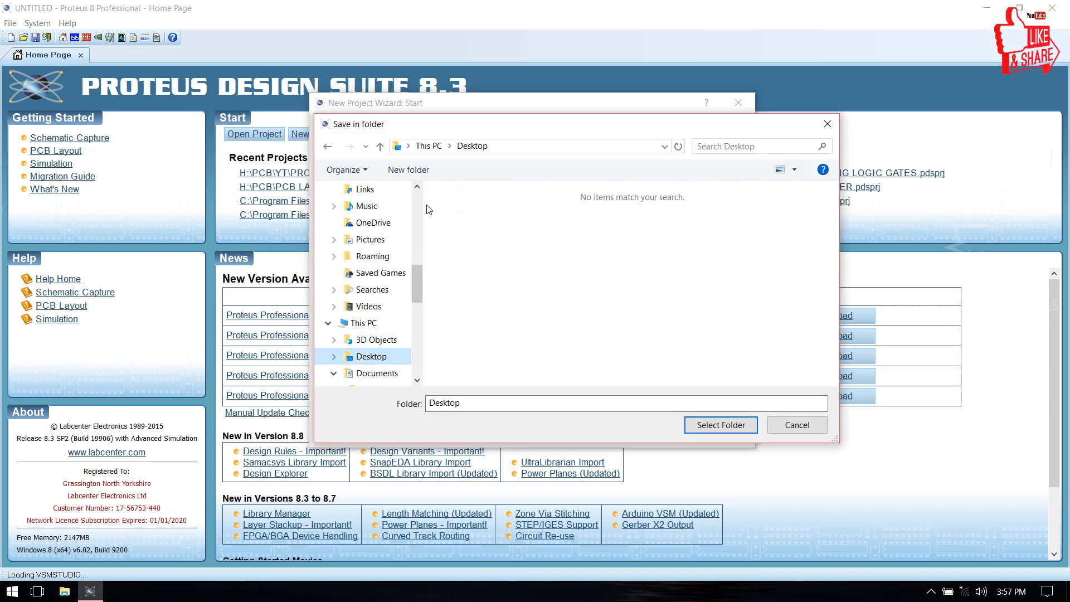
double_click(383, 355)
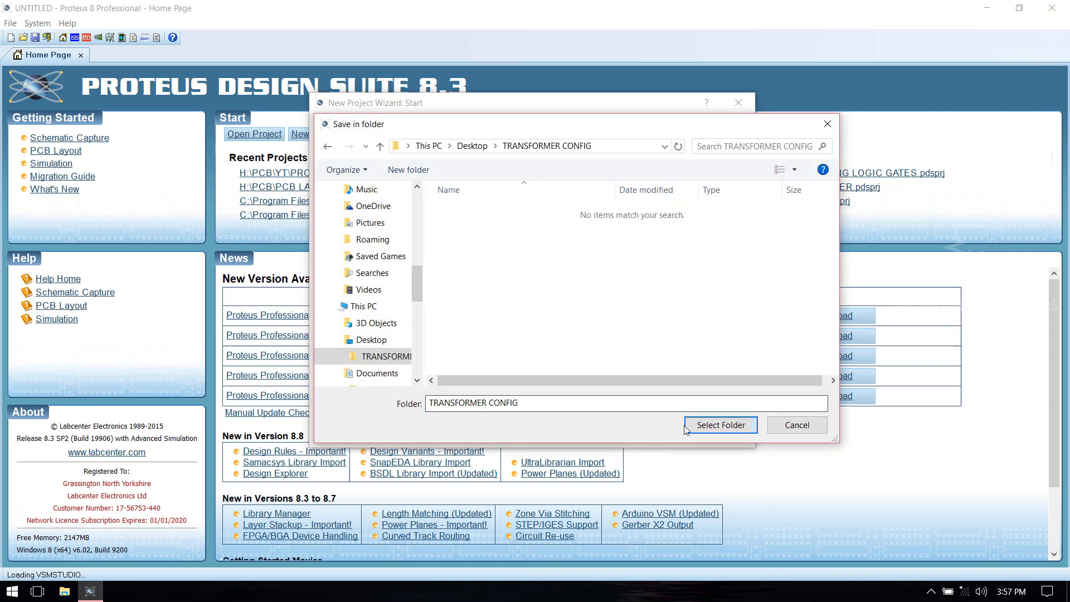
click(719, 425)
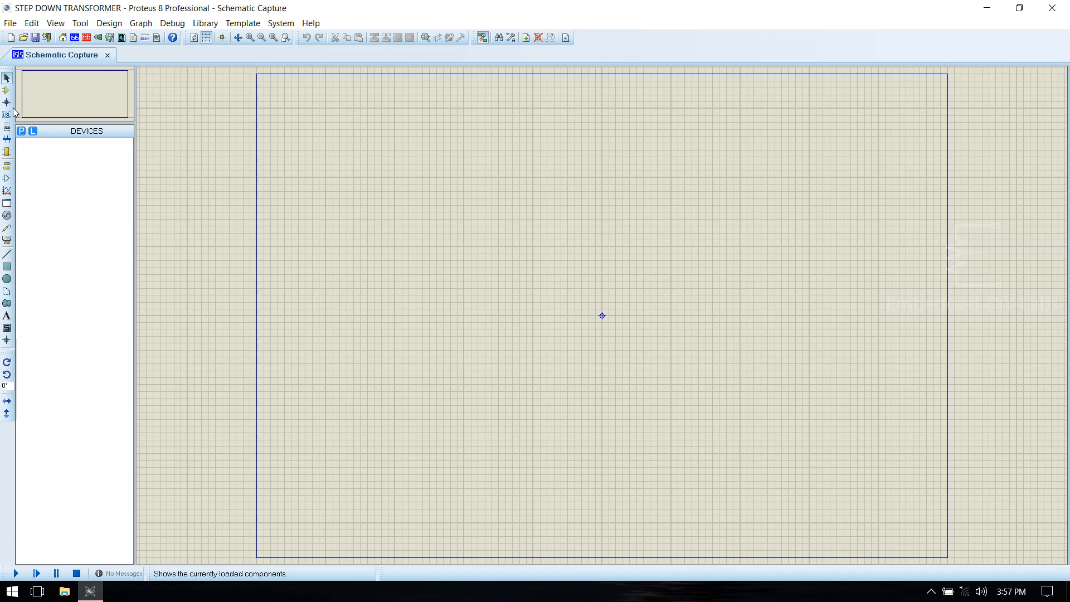
Step: Pick TRAN-2P2S, TRAN-2P3S and VSINE from the library by searching TRANS and VSINE
click(21, 131)
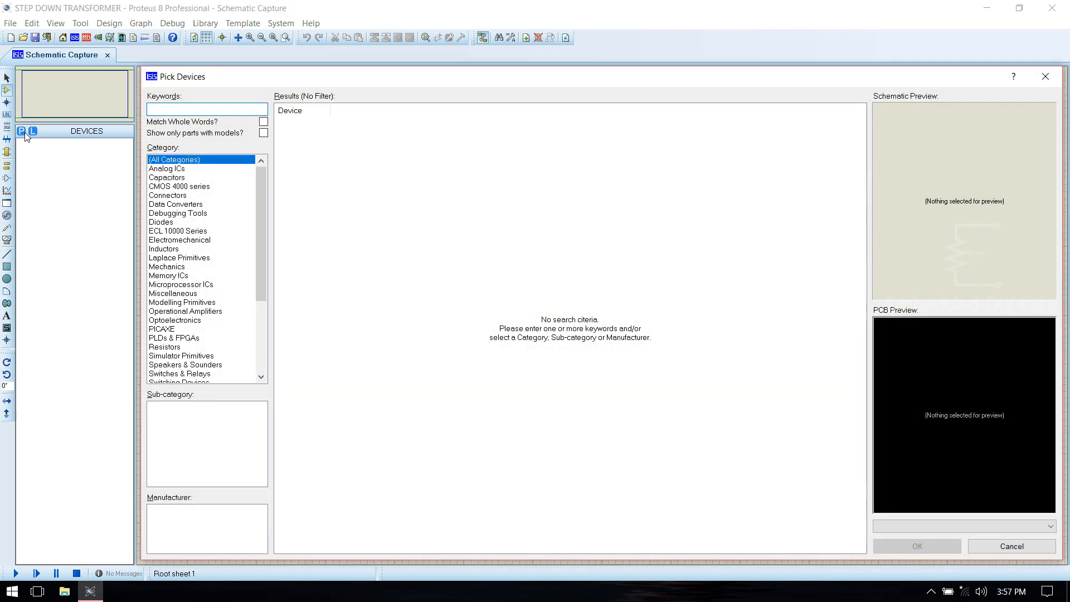
click(205, 109)
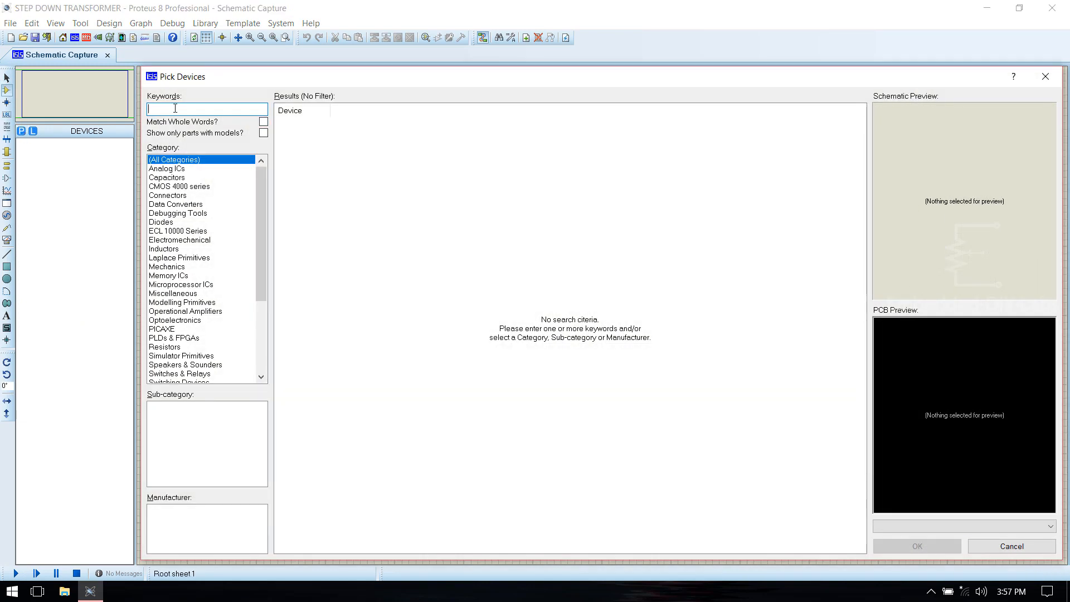
text(T)
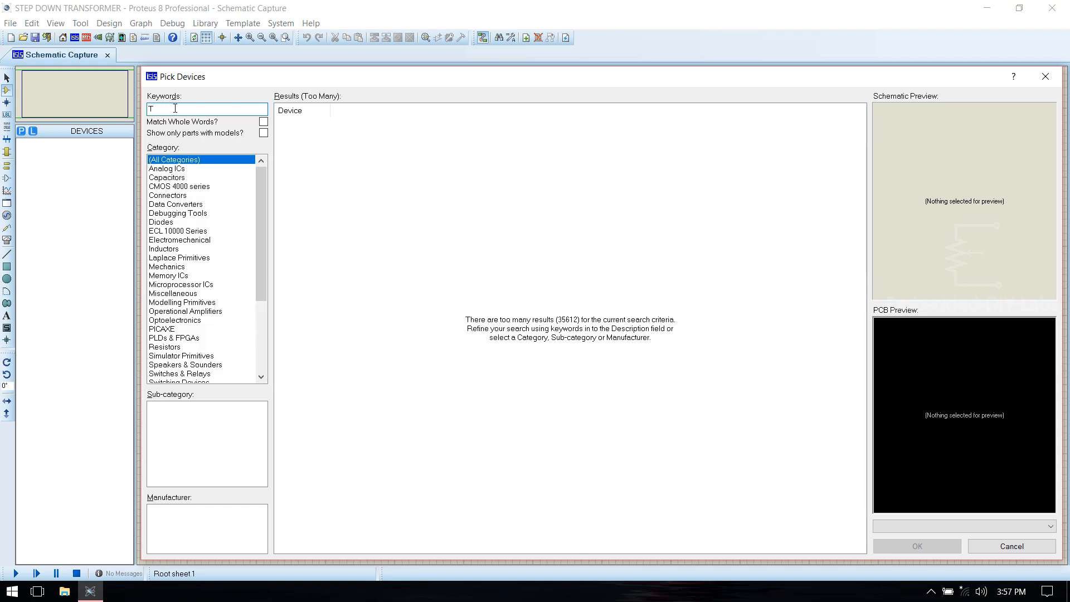
text(RANS)
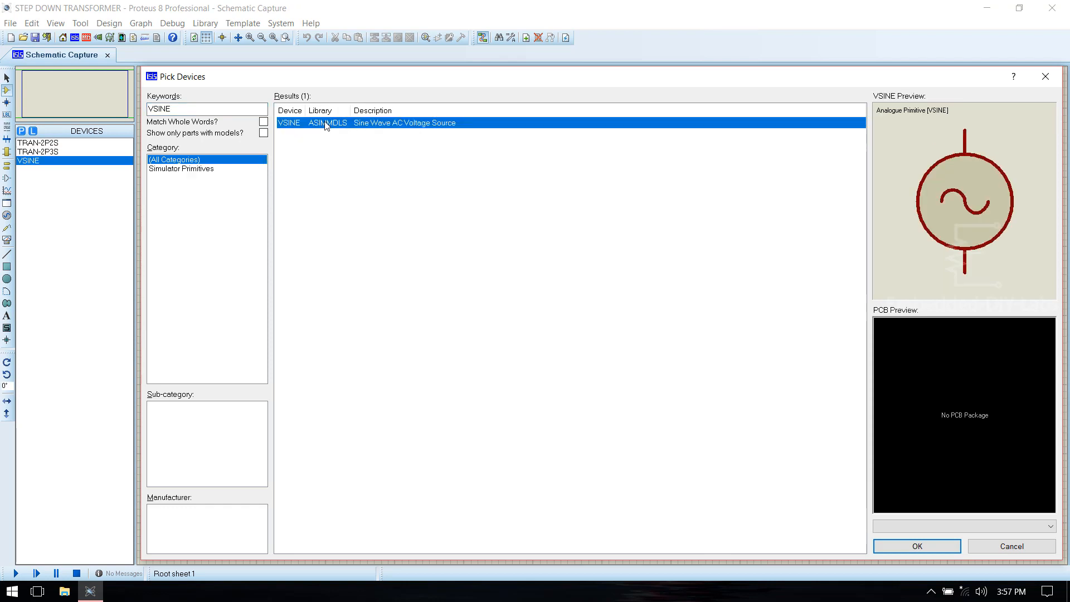
click(916, 546)
text(STEP DO)
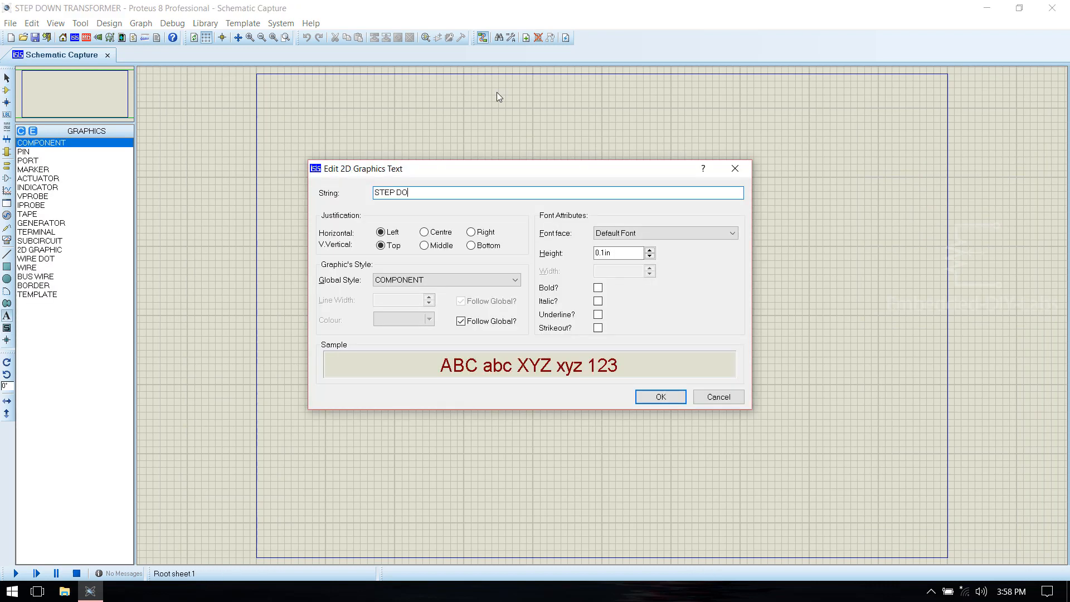
Step: Add the heading STEP DOWN TRANSFORMER CONFIGURATION across the top of the sheet
click(659, 397)
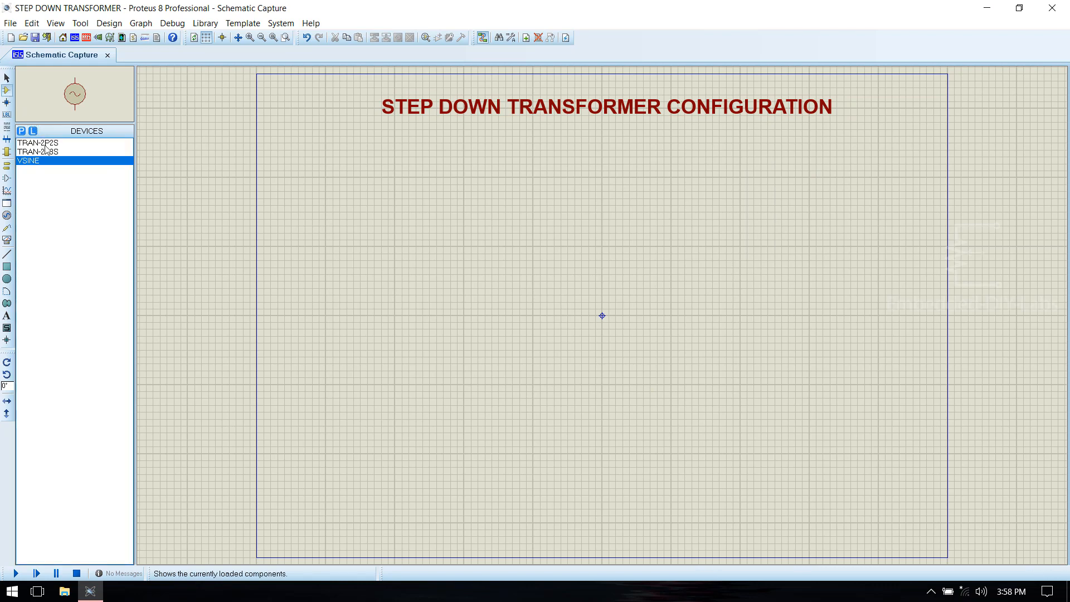
Step: Place transformer TR1 (TRAN-2P2S) with VSINE source V1 to its left
click(38, 143)
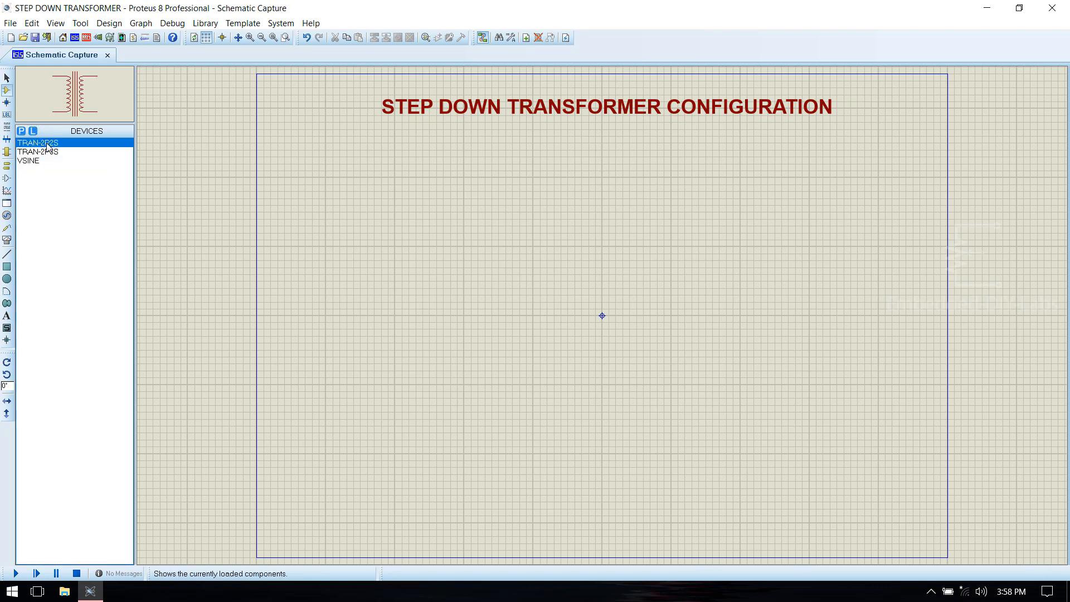
click(426, 311)
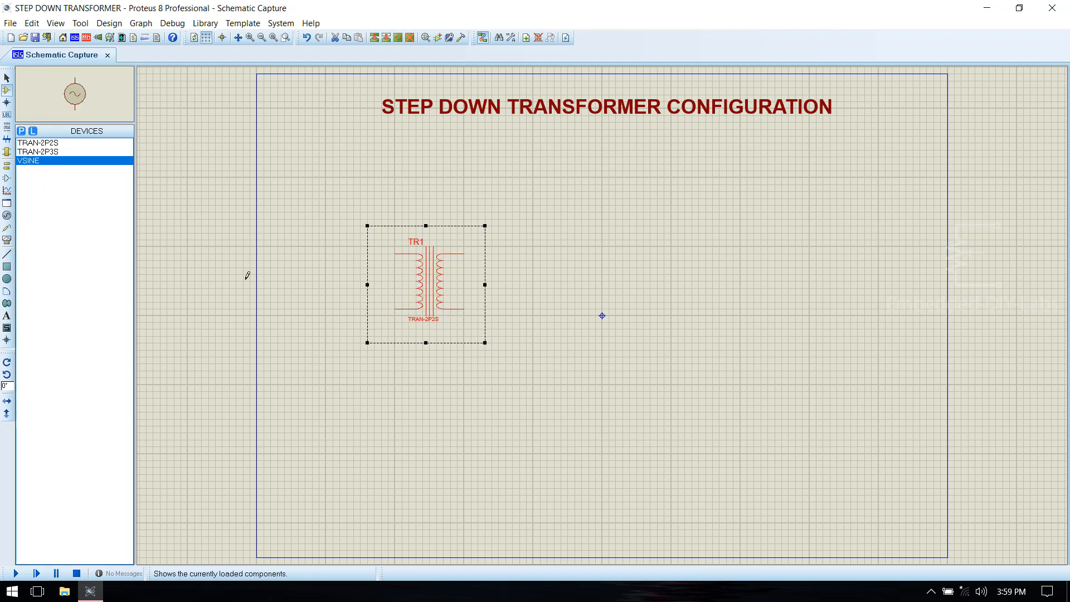
click(312, 288)
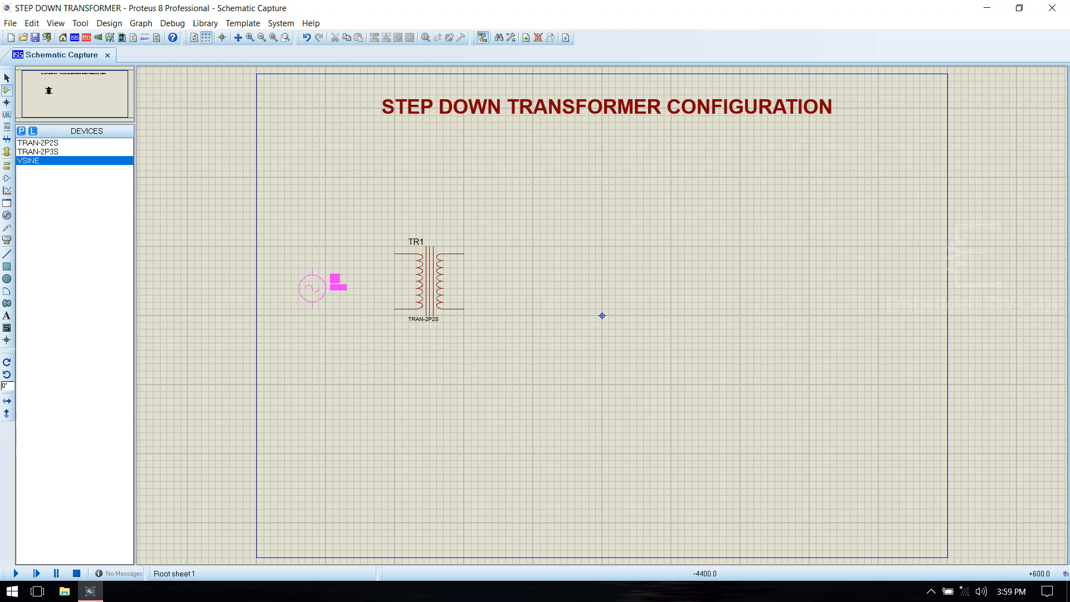
click(311, 287)
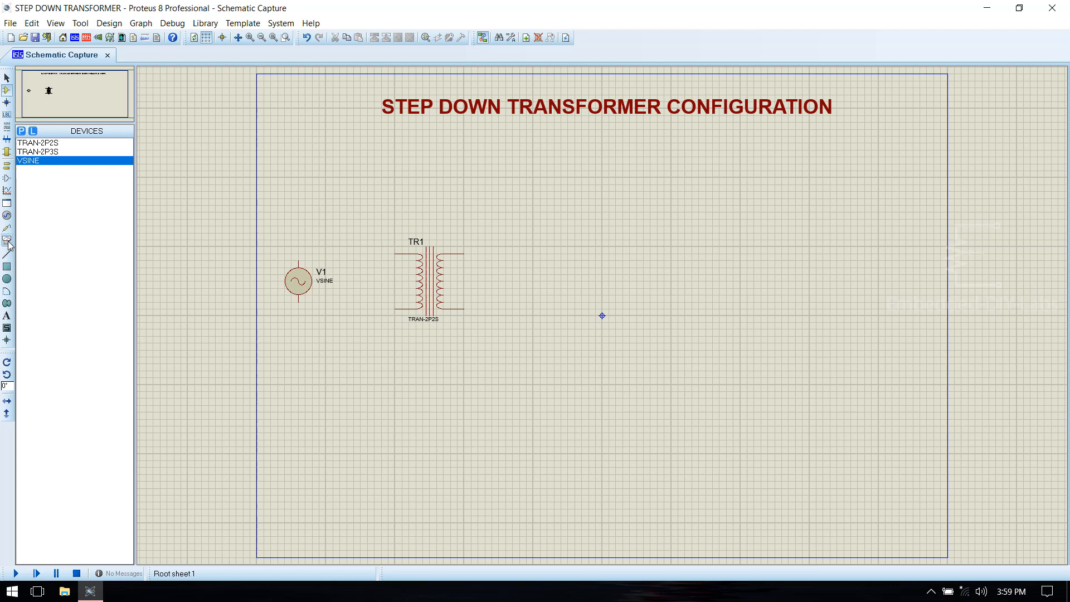
Step: Place two AC voltmeters, one on TR1's secondary side and one beside the source
click(8, 240)
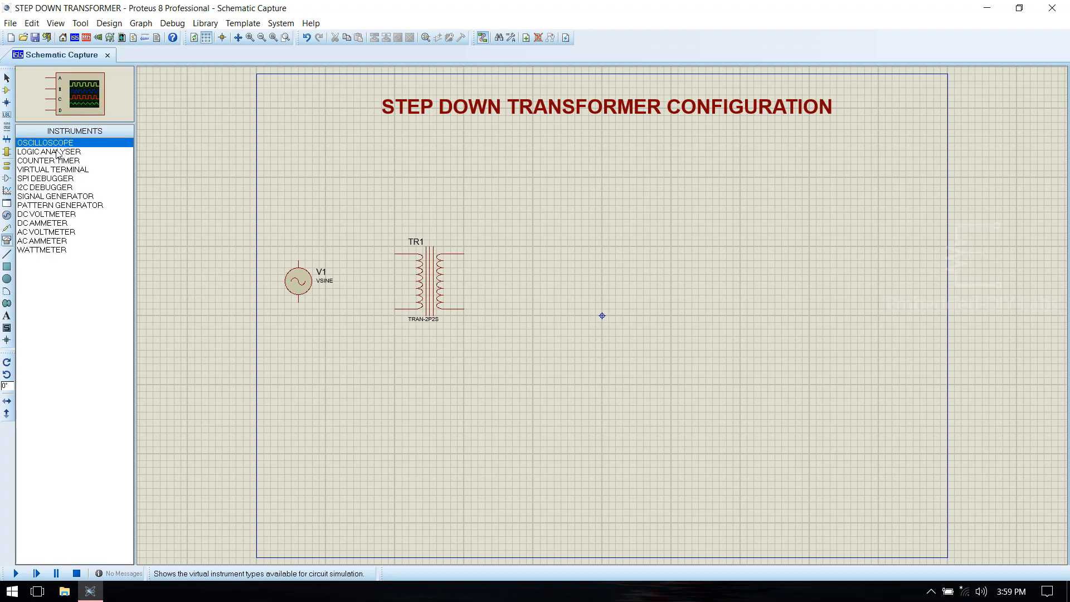
click(46, 232)
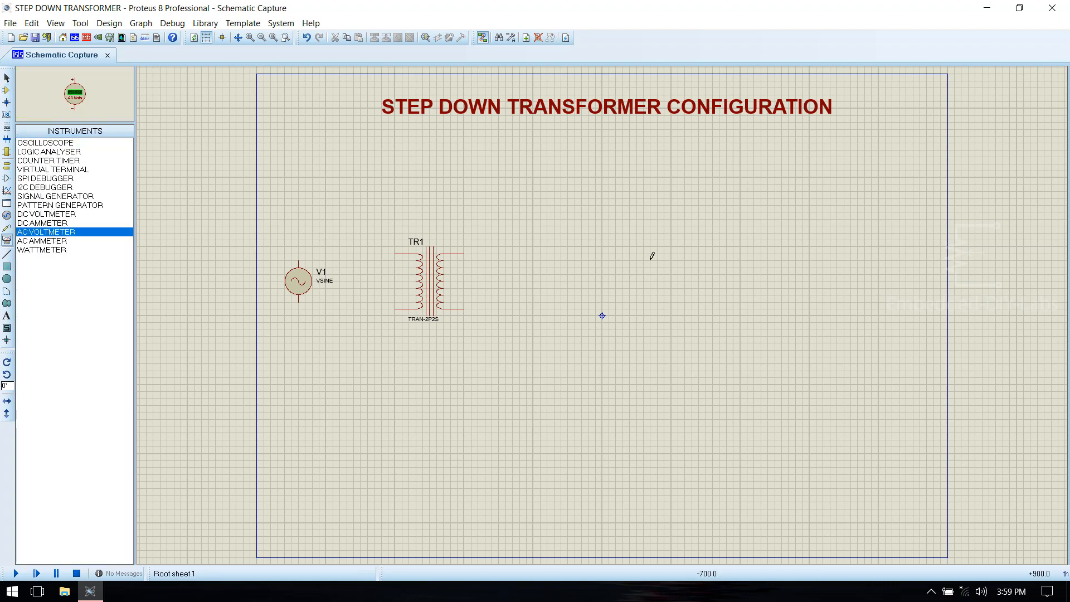
click(511, 280)
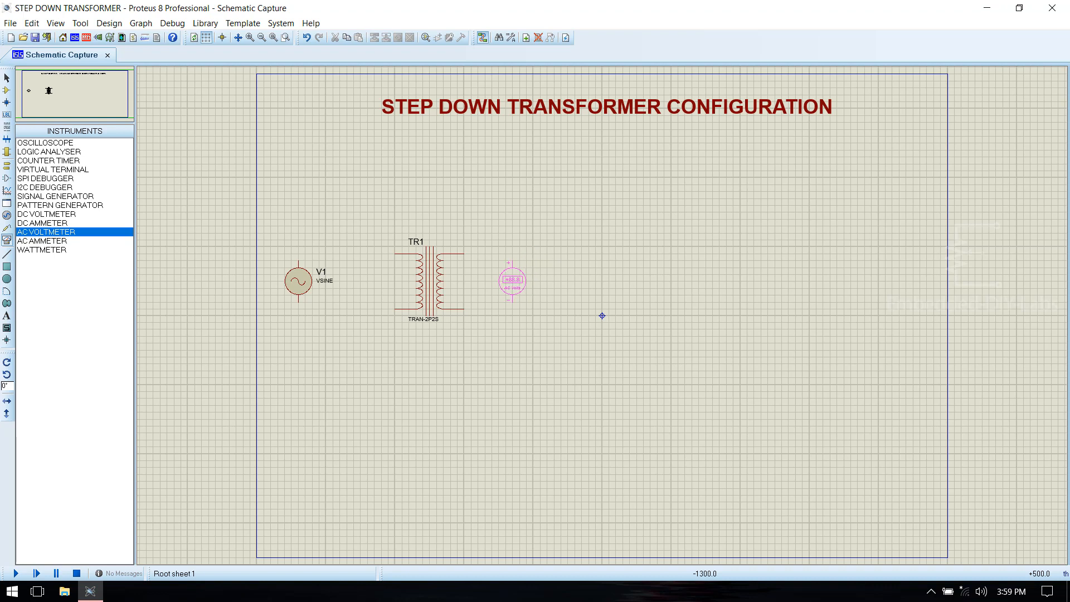
click(14, 573)
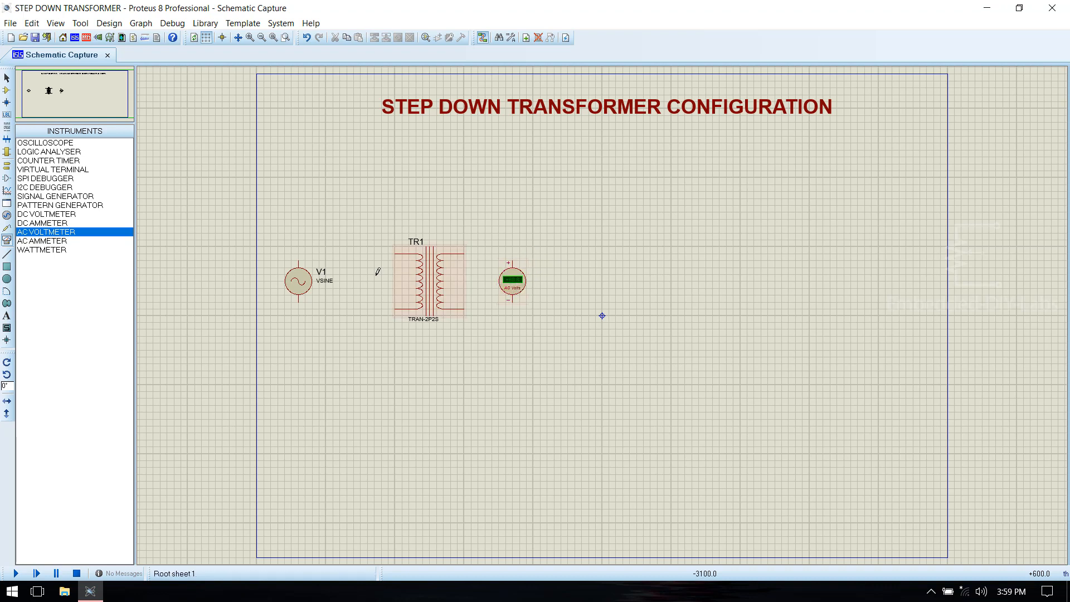
click(360, 279)
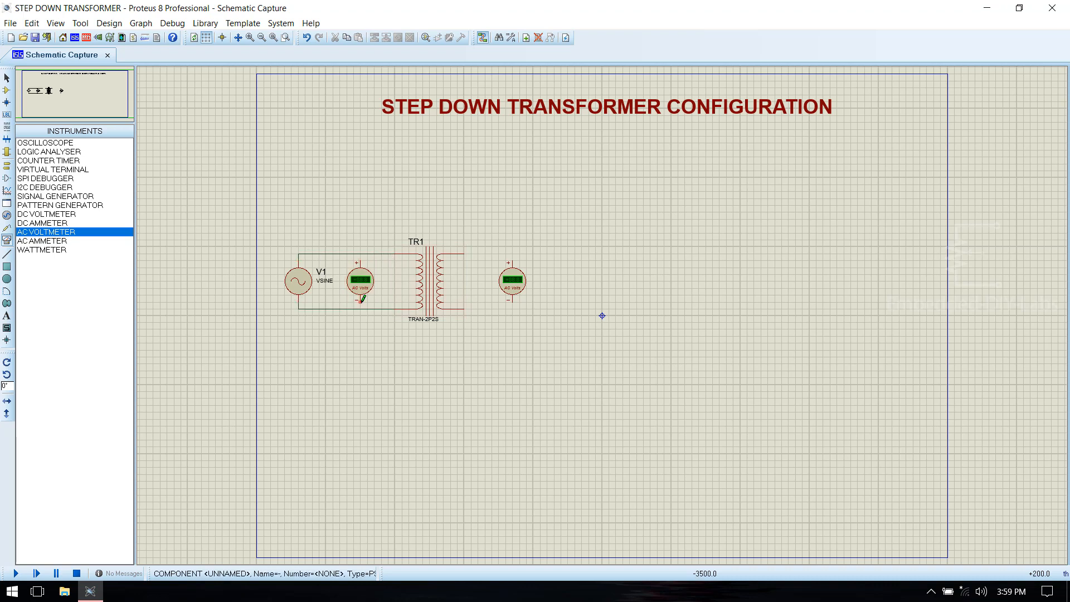
click(432, 281)
text(SIMPLE T)
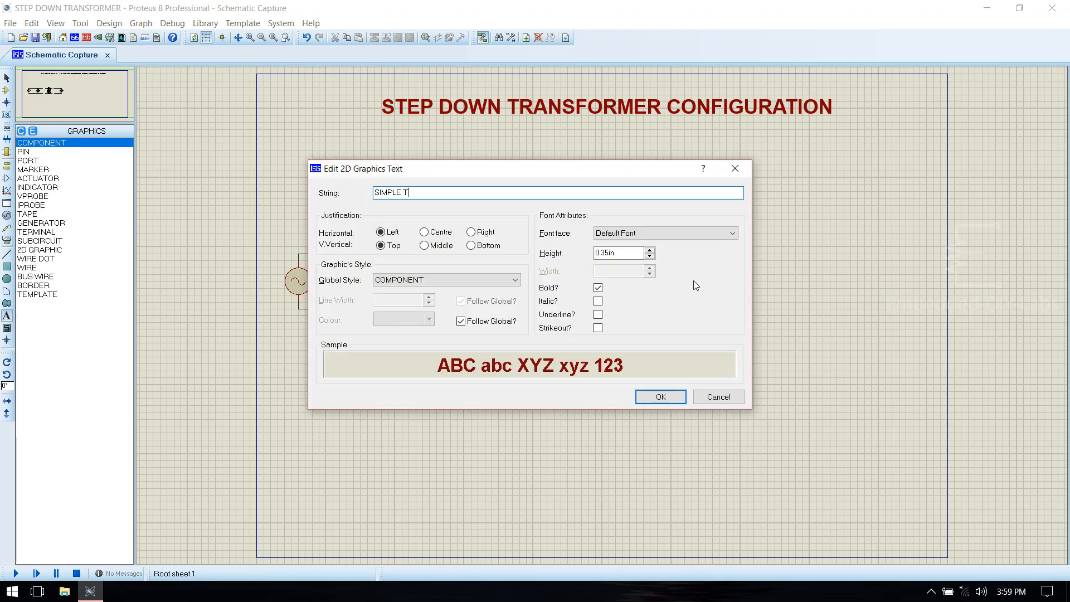
Step: Add the SIMPLE TRANSFORMER heading and adjust its text height
click(658, 396)
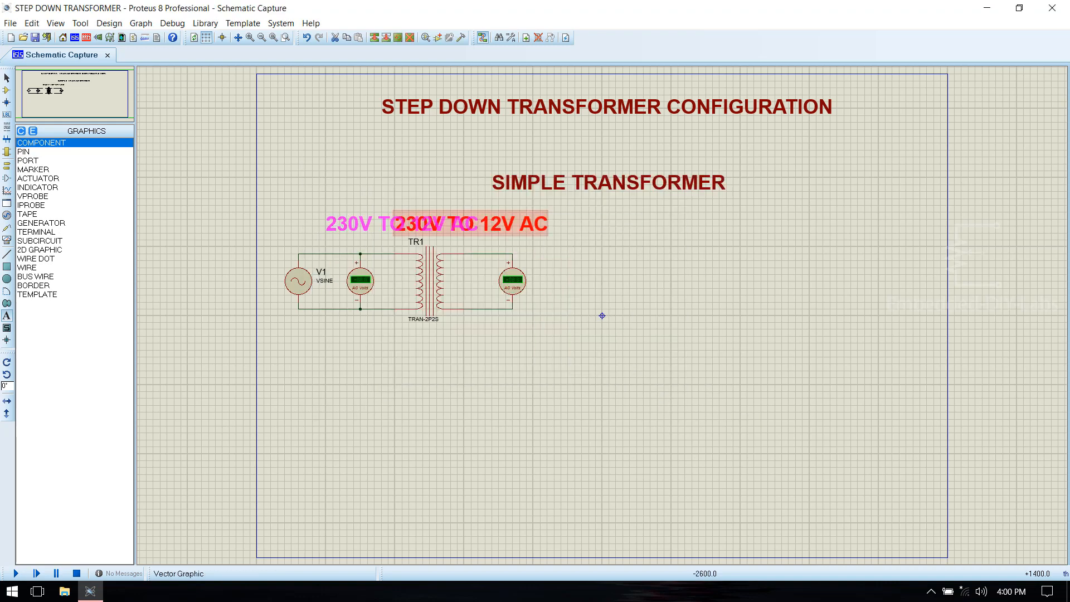
double_click(606, 182)
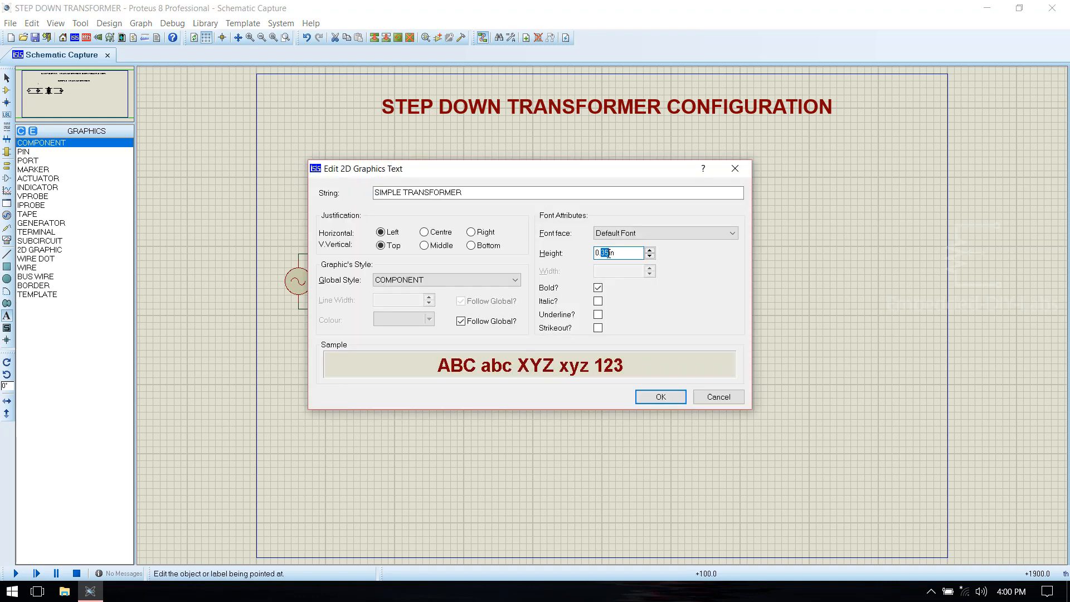
click(659, 396)
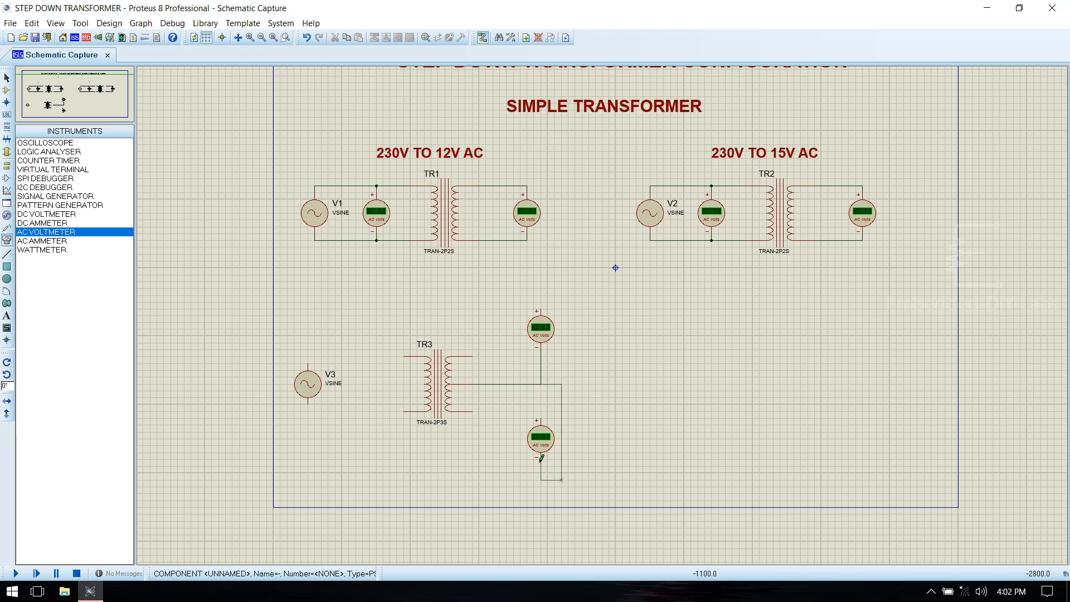
Step: Add the CENTER TAPPED TRANSFORMER heading for the lower TRAN-2P3S circuits
click(376, 385)
text(CENTER TAPPED T)
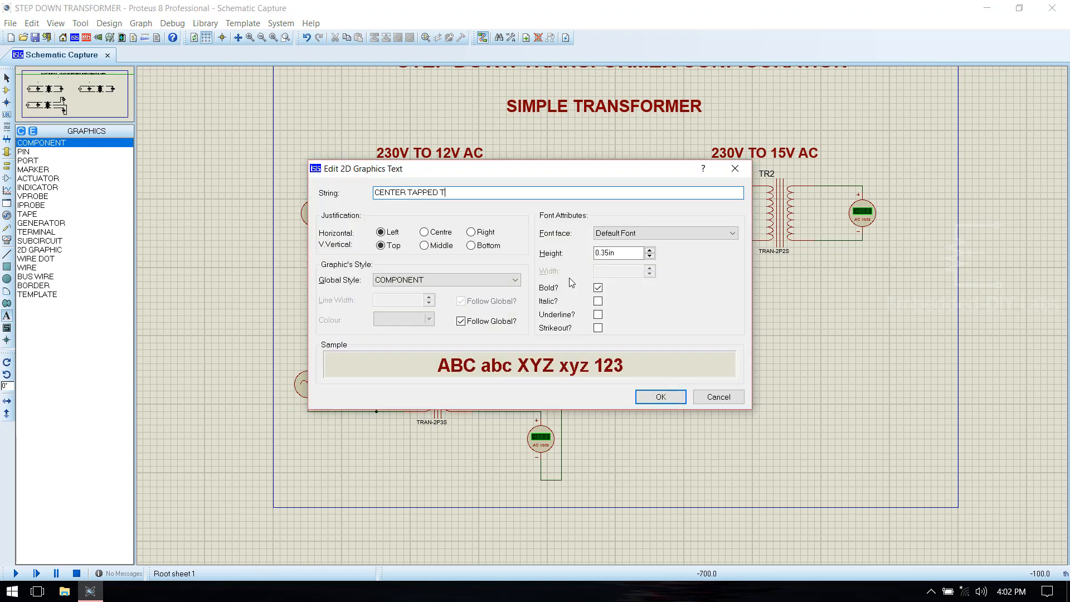
click(658, 397)
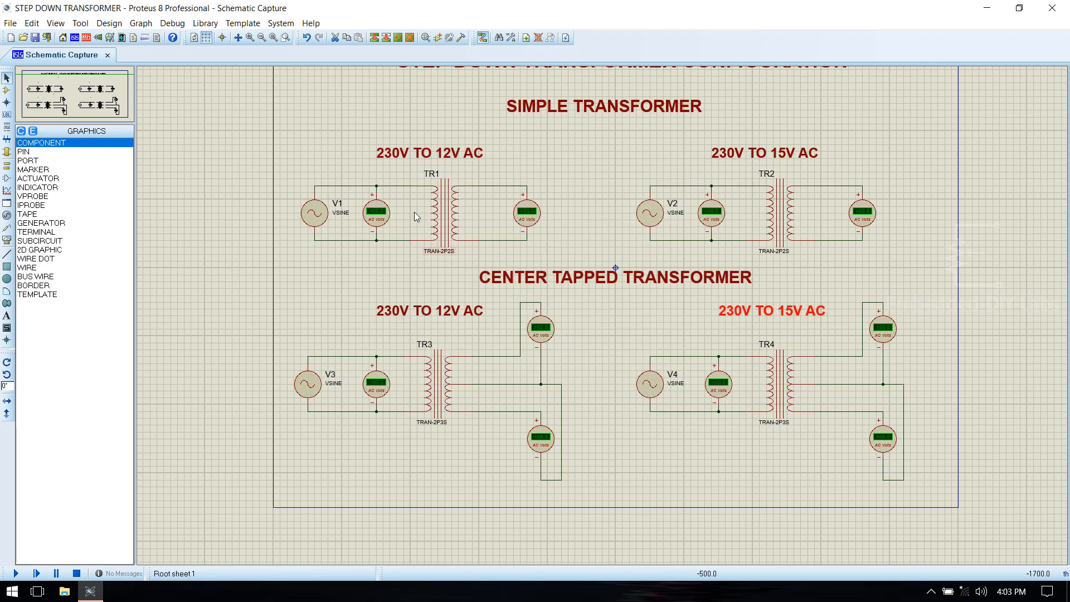
scroll(down, 3)
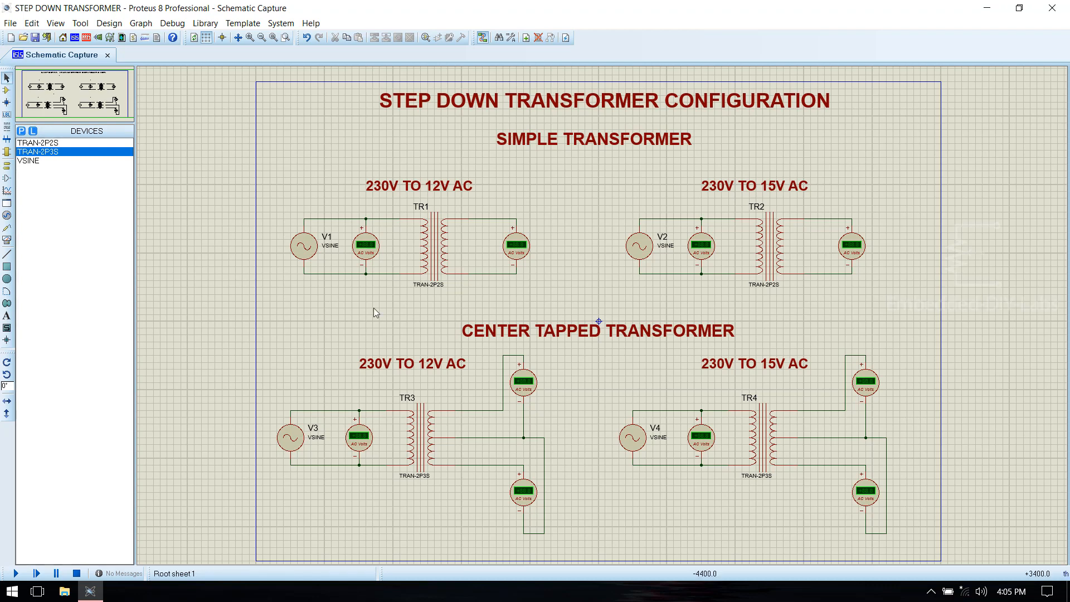
Step: Set TR1's primary inductance to 365MH and secondary inductance to 1MH
click(433, 248)
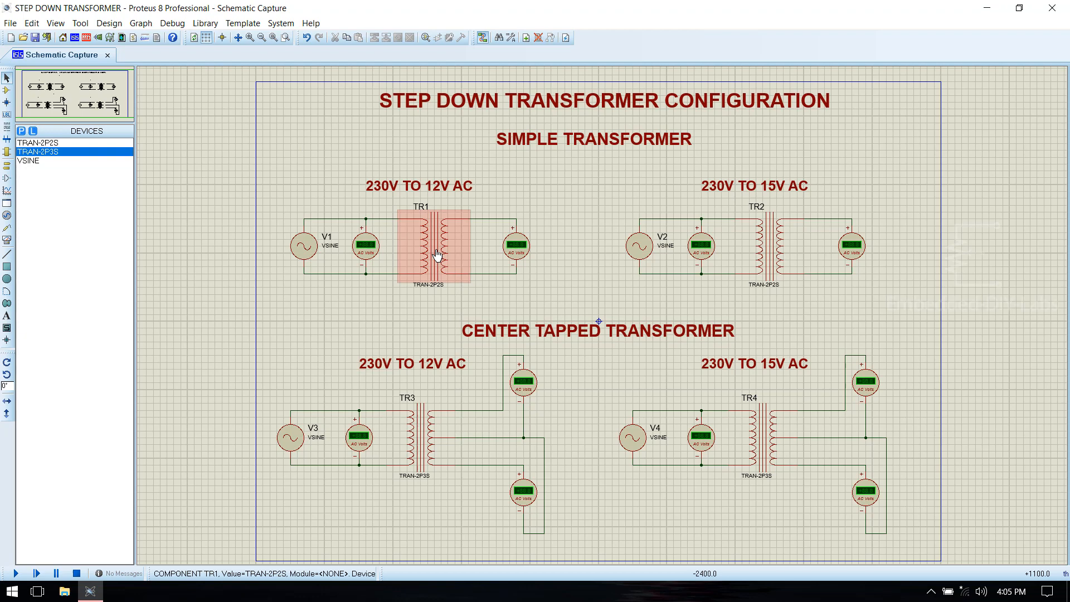
double_click(428, 253)
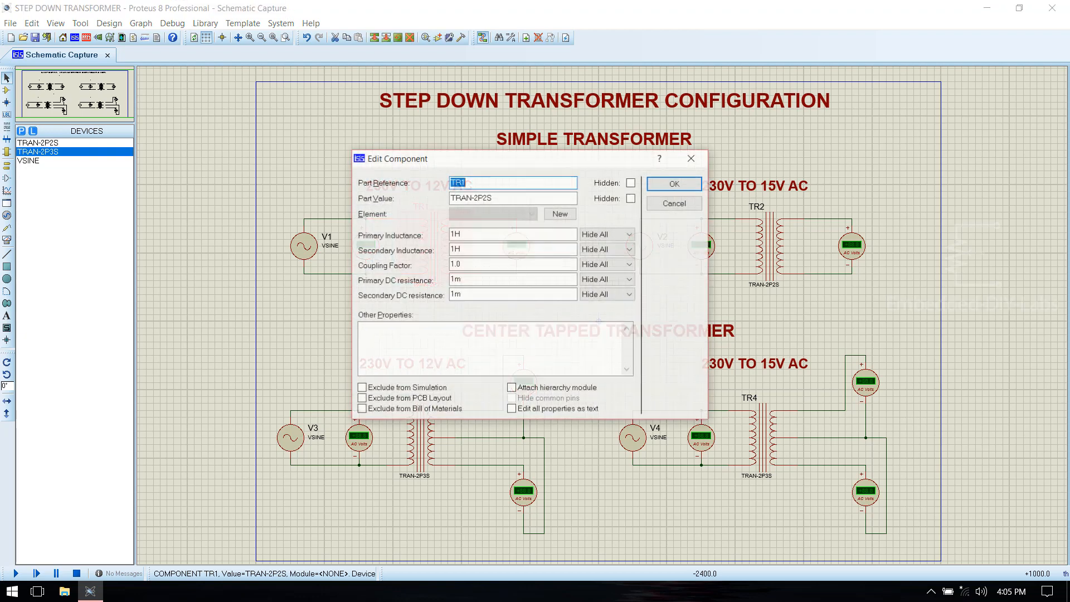
click(511, 233)
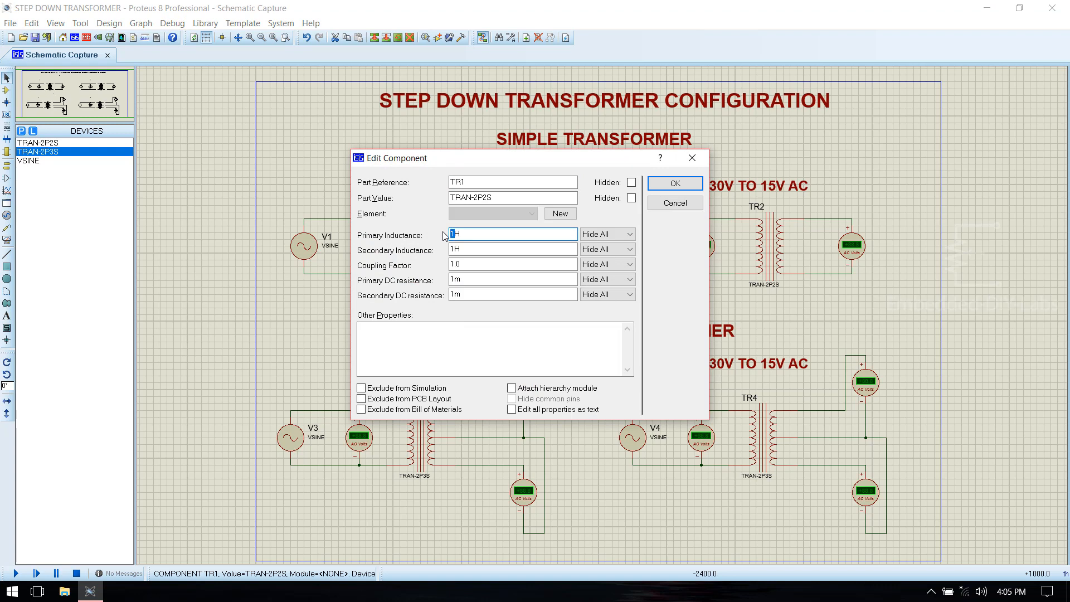
text(36)
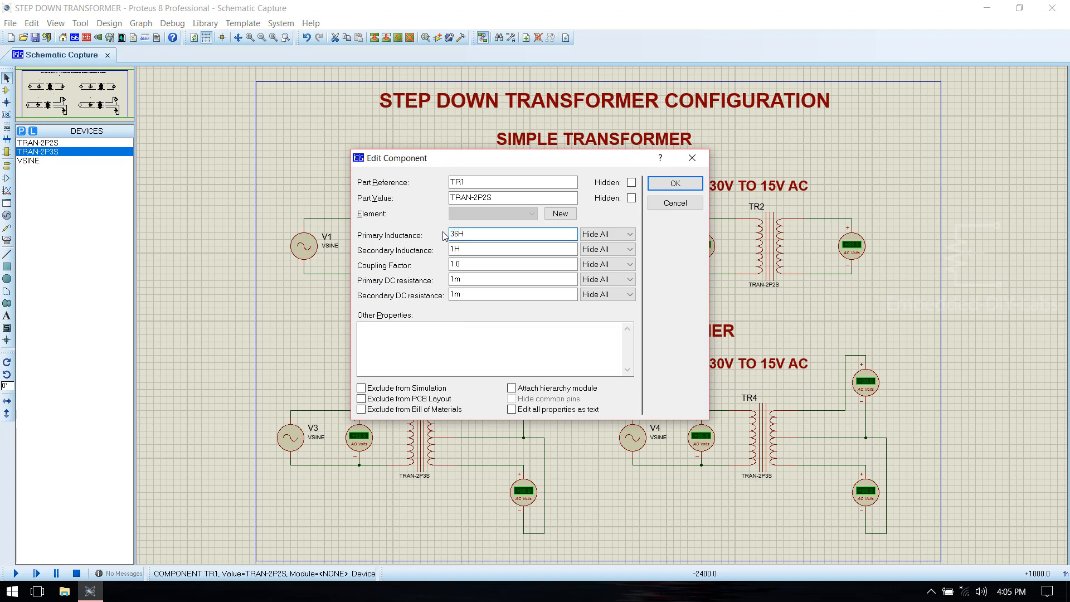
text(365MH)
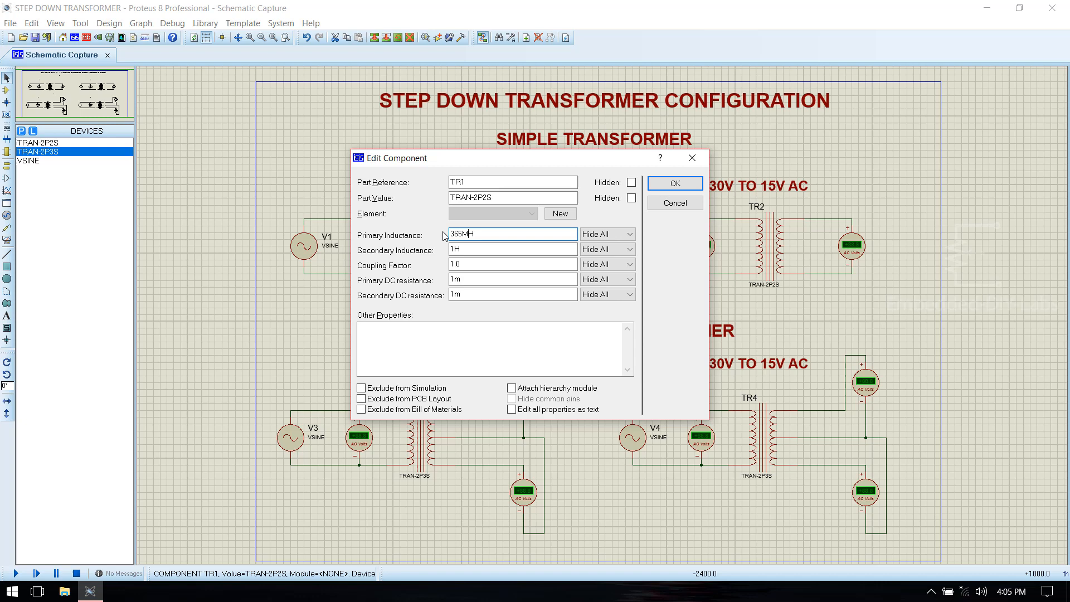
click(512, 248)
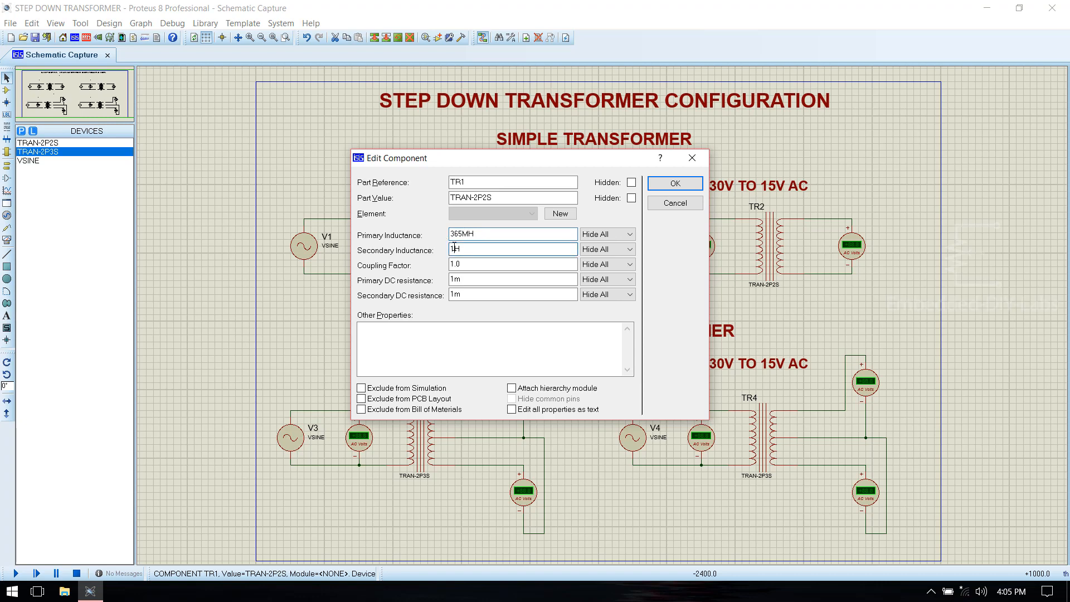
text(MH)
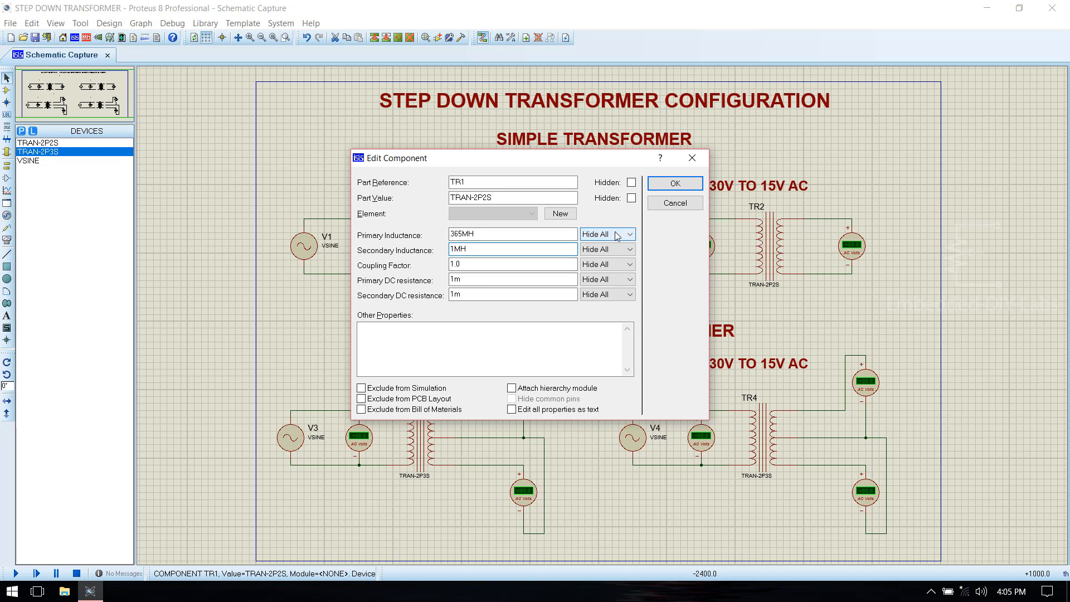
click(673, 183)
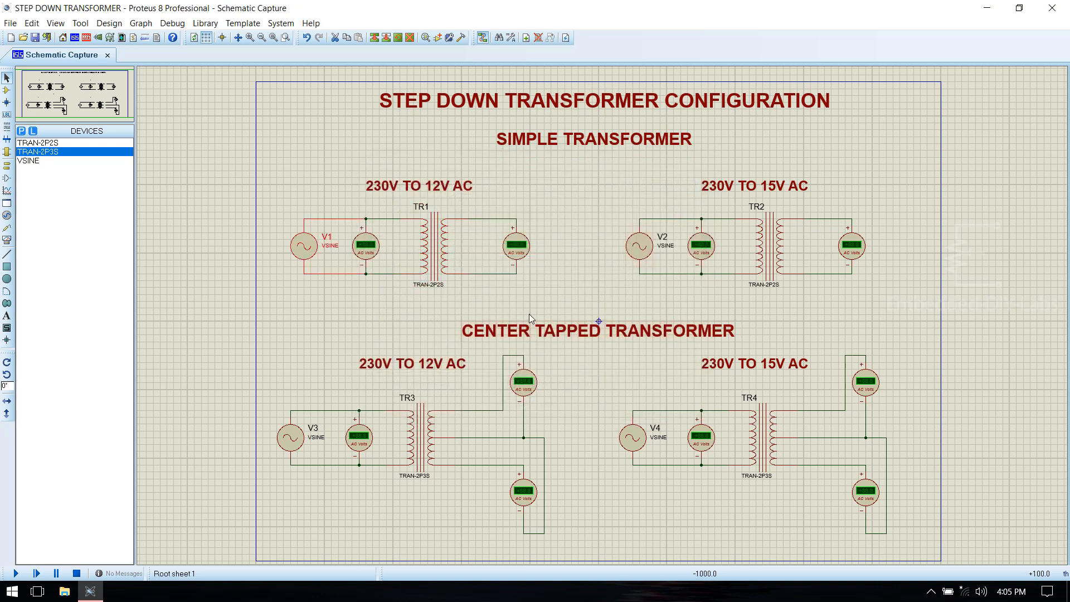
Step: Set source V1 to 325V amplitude at 50HZ frequency
double_click(309, 247)
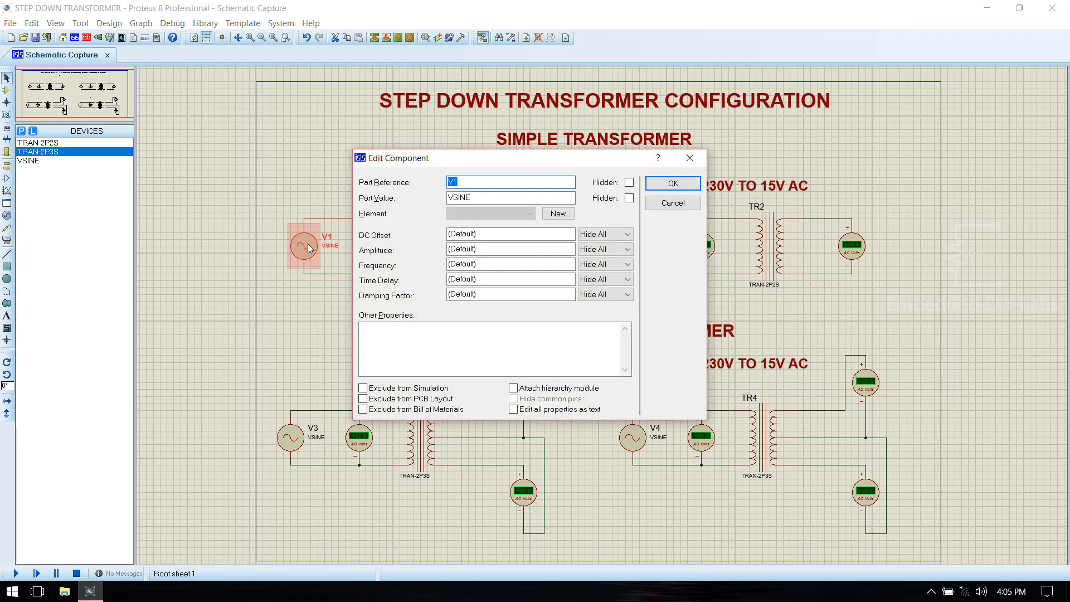
click(510, 248)
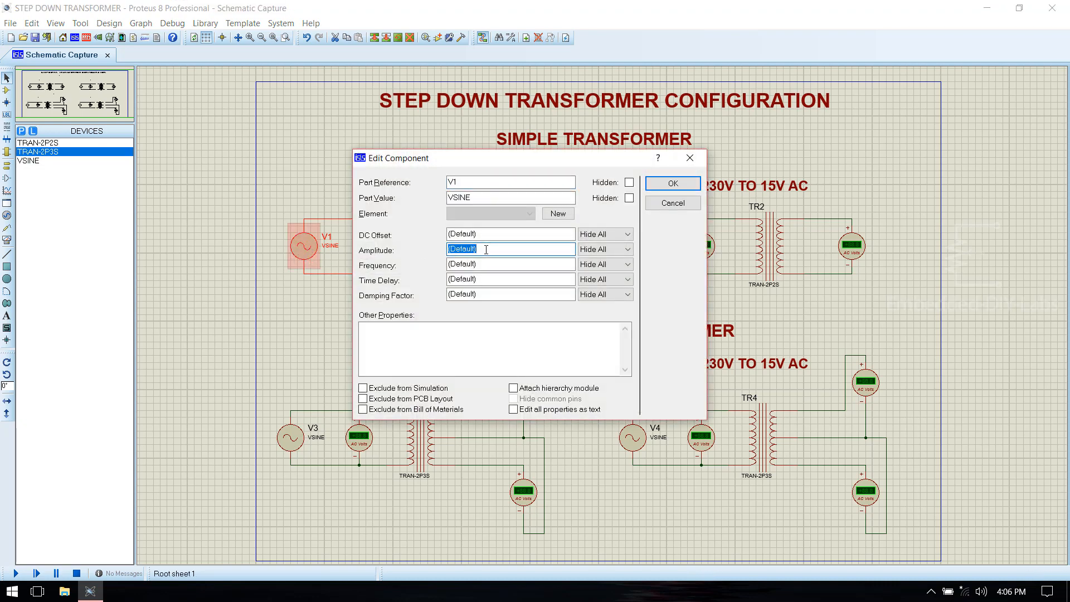
text(3)
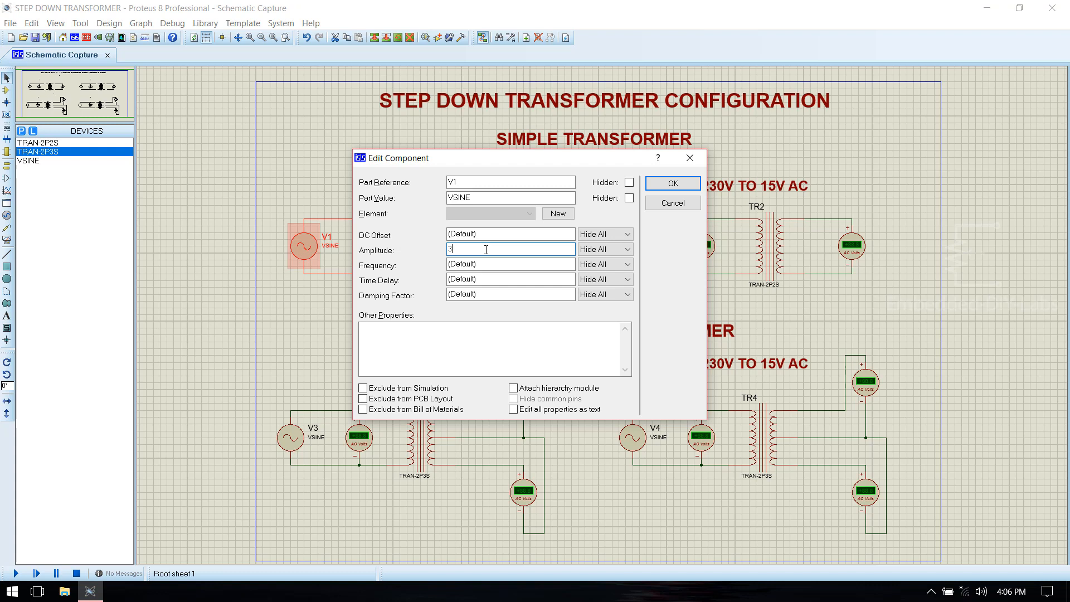
text(25V)
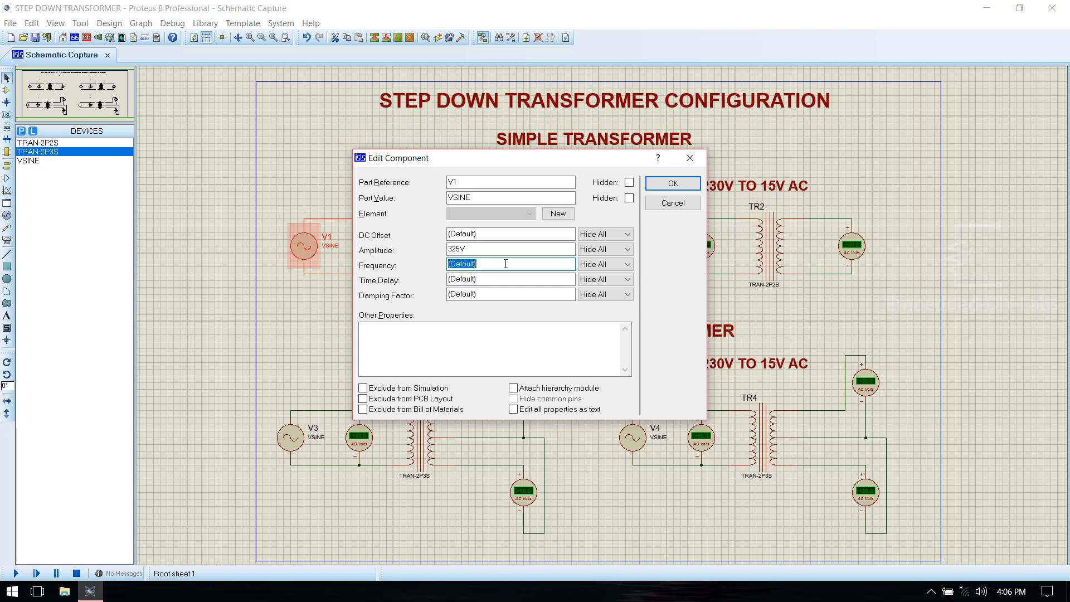
text(50HZ)
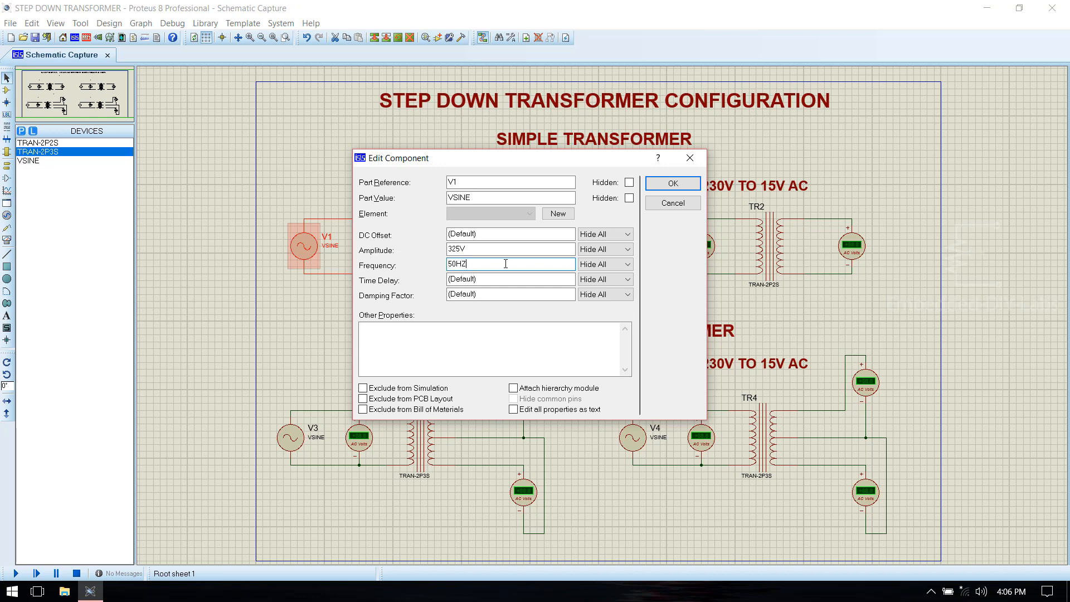
click(671, 183)
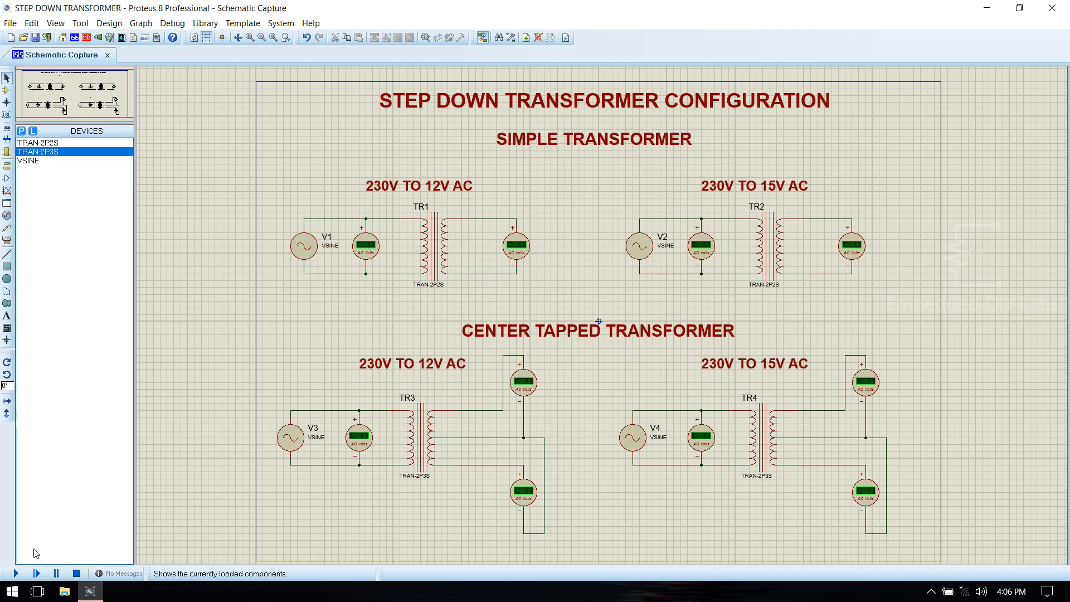
click(14, 572)
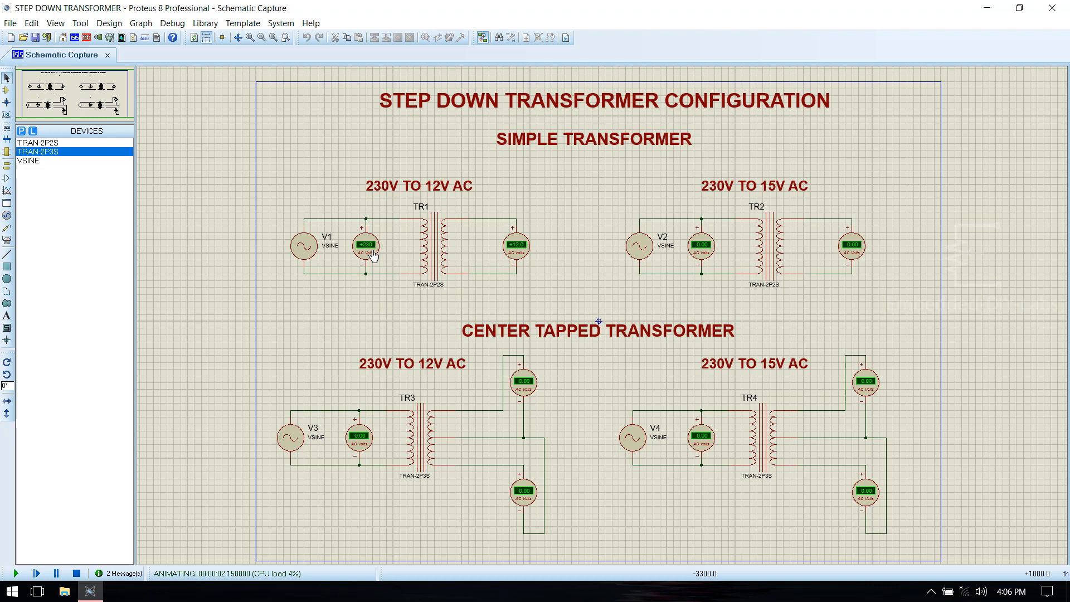
mouse_move(522, 250)
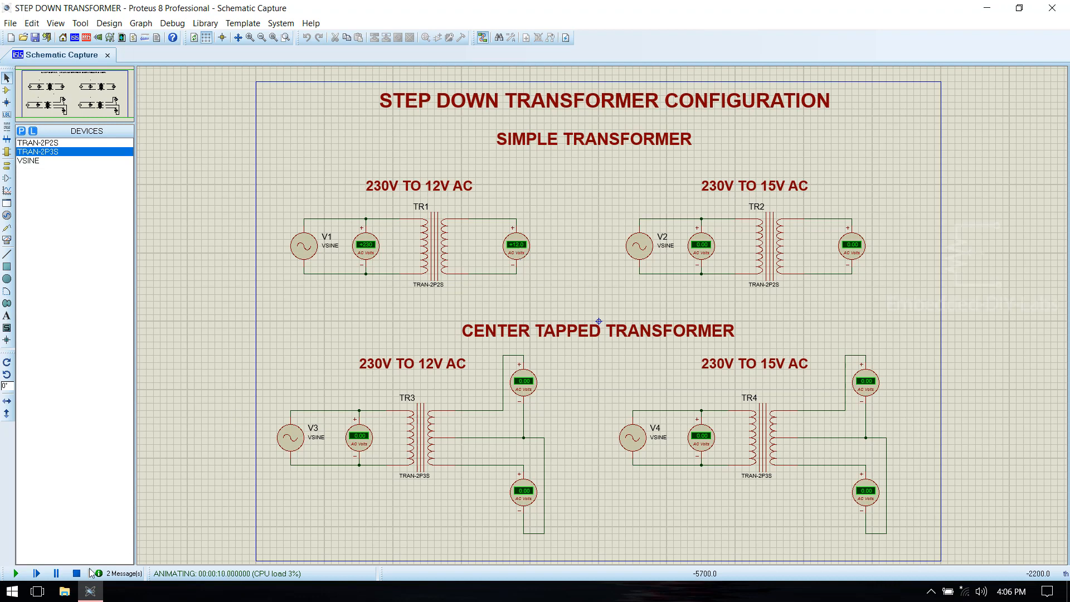
click(74, 571)
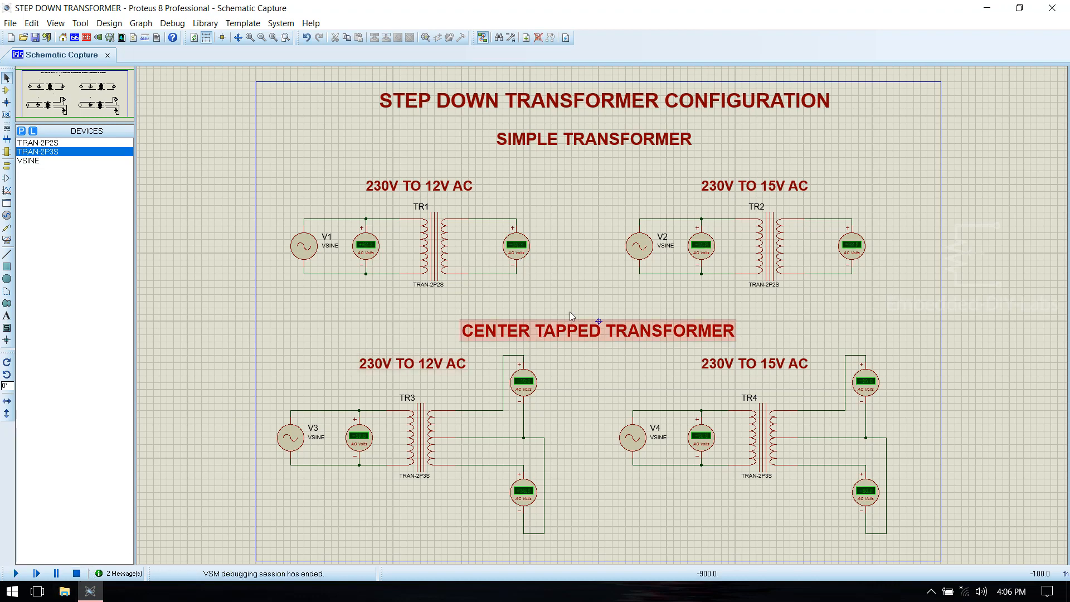
Step: Set TR2's primary inductance to 233MH and secondary inductance to 1MH
double_click(762, 245)
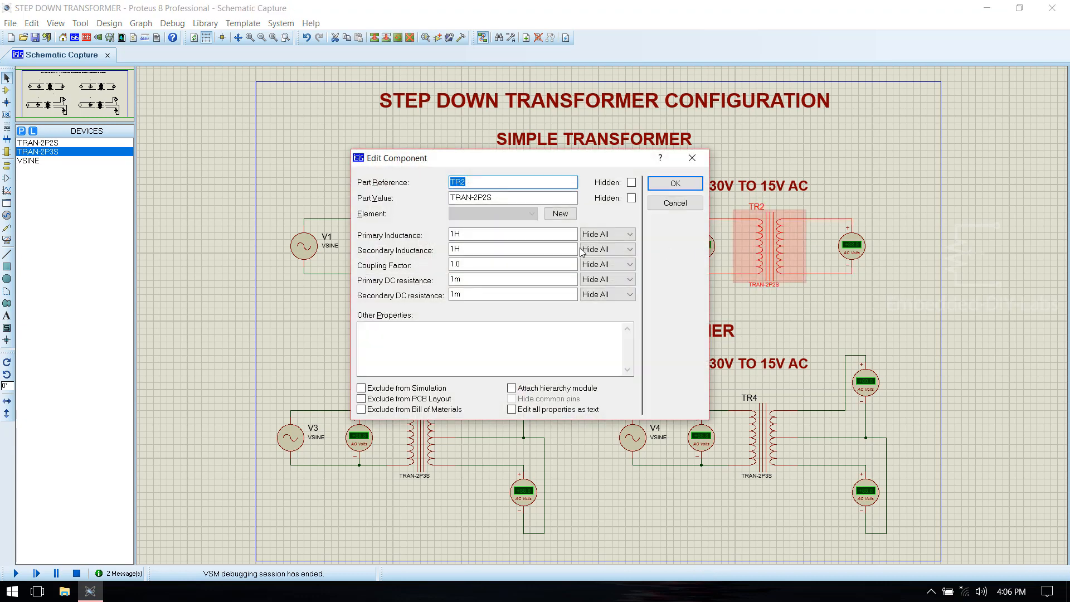
click(513, 234)
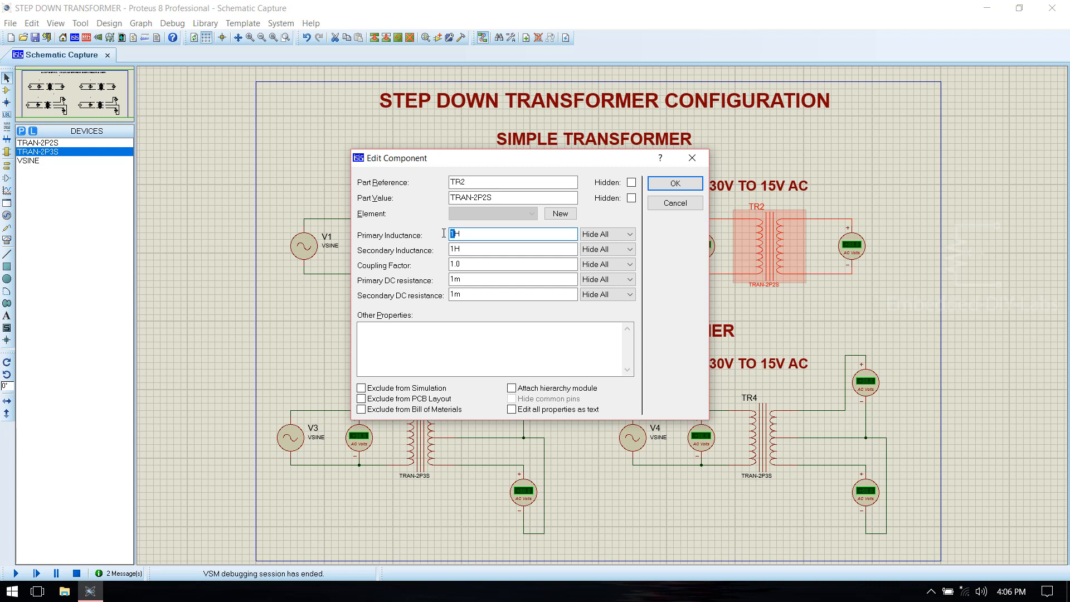
text(233)
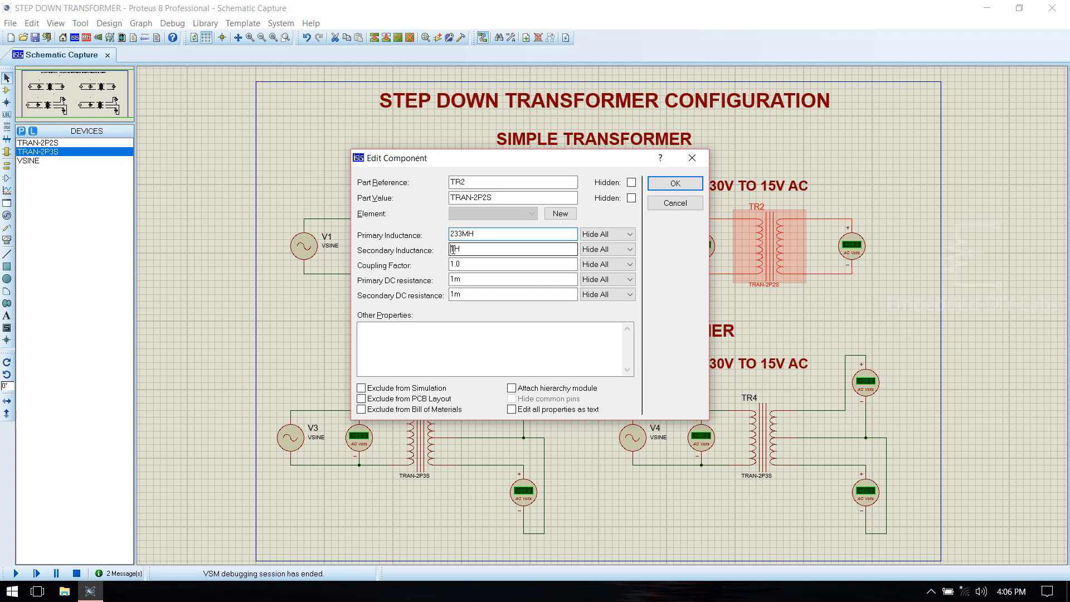
text(M)
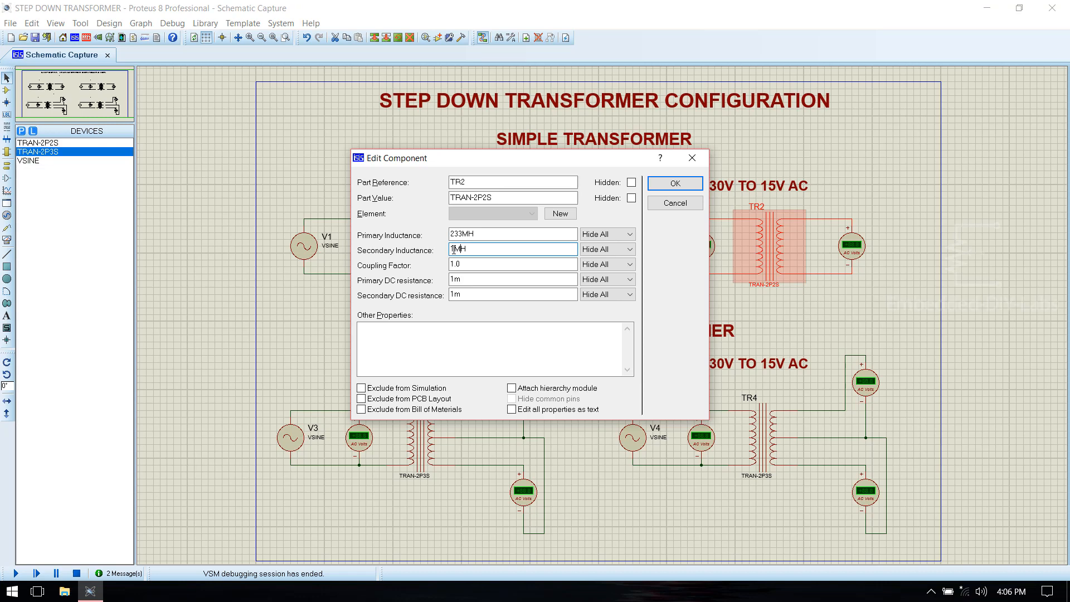
click(673, 183)
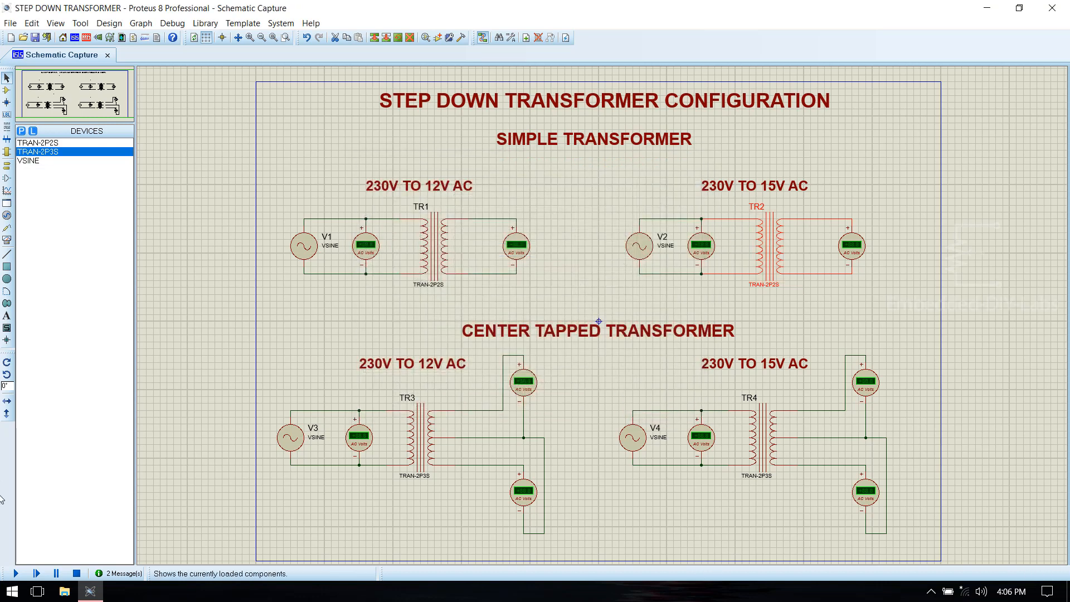
Step: Enter 325V amplitude and 50HZ frequency for source V2
double_click(639, 244)
text(3)
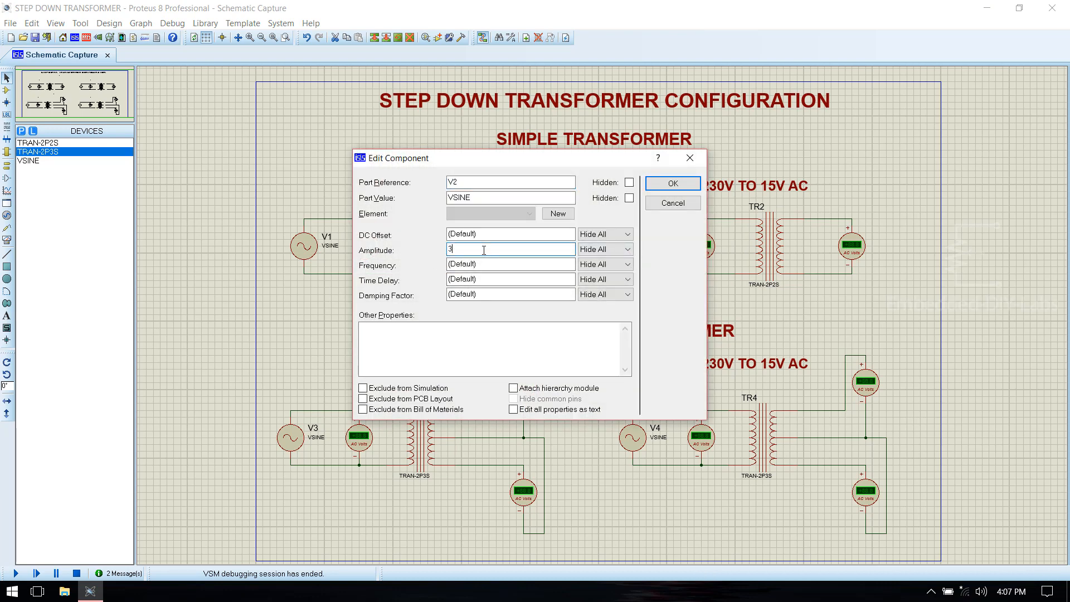
text(25V)
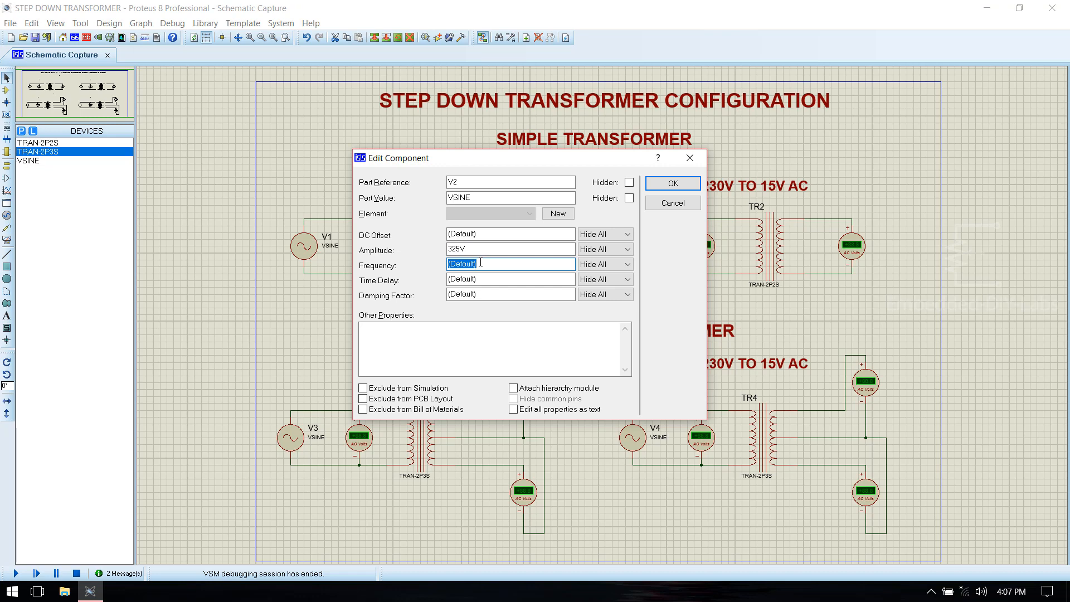
text(50HZ)
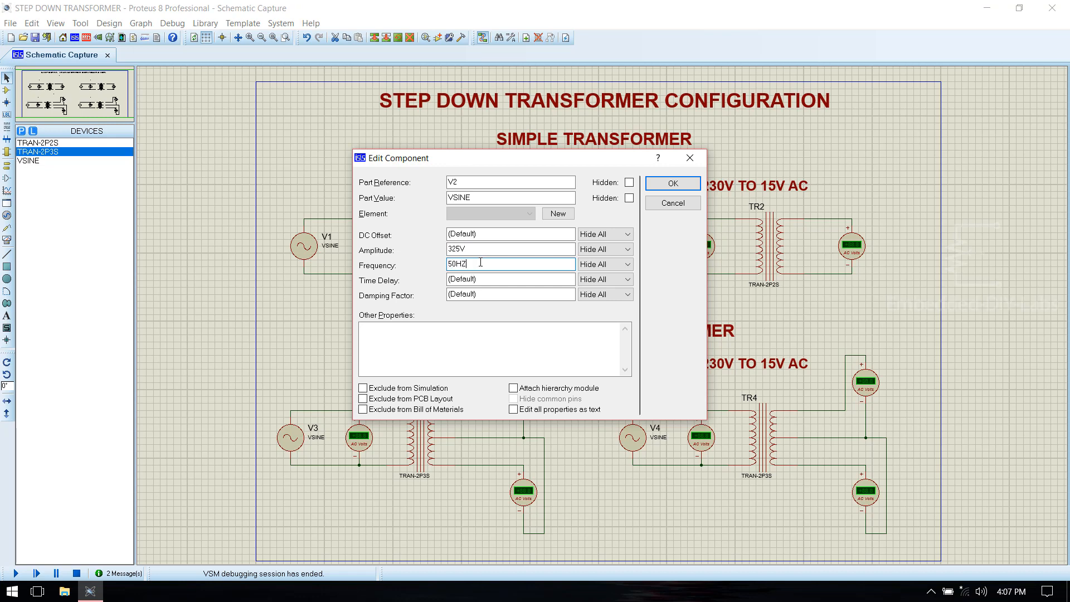
Step: Apply V2's values, run the simulation to read the voltmeters, then stop it
click(671, 183)
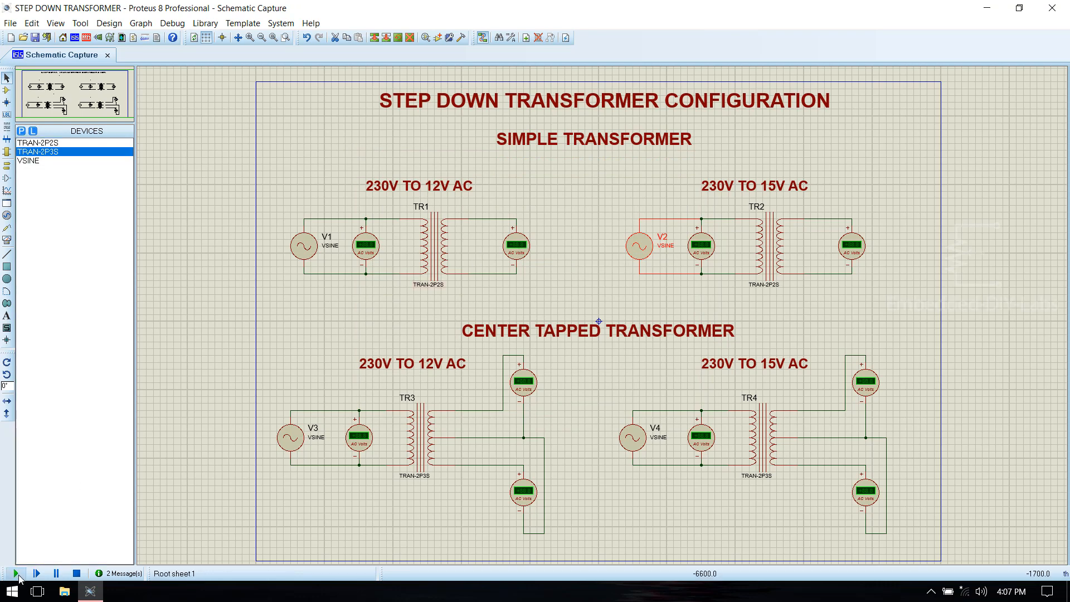
click(12, 573)
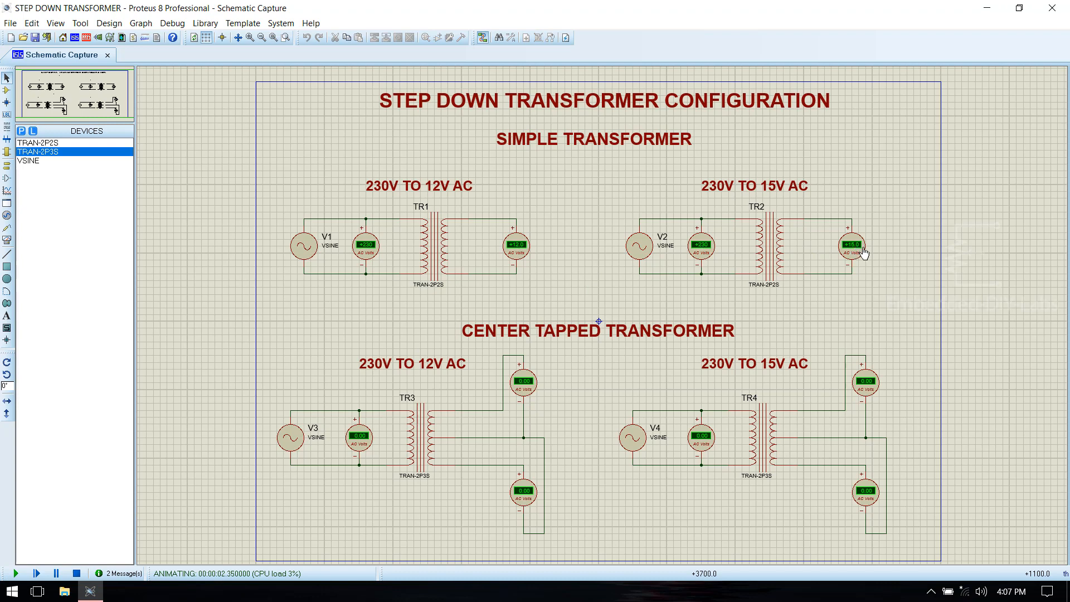
mouse_move(845, 259)
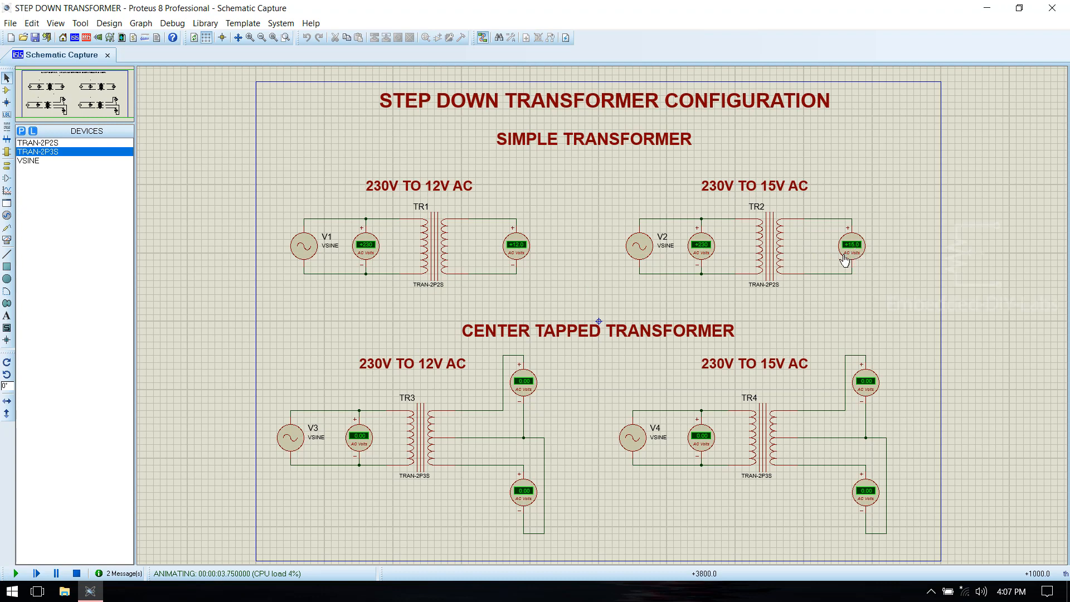
click(77, 573)
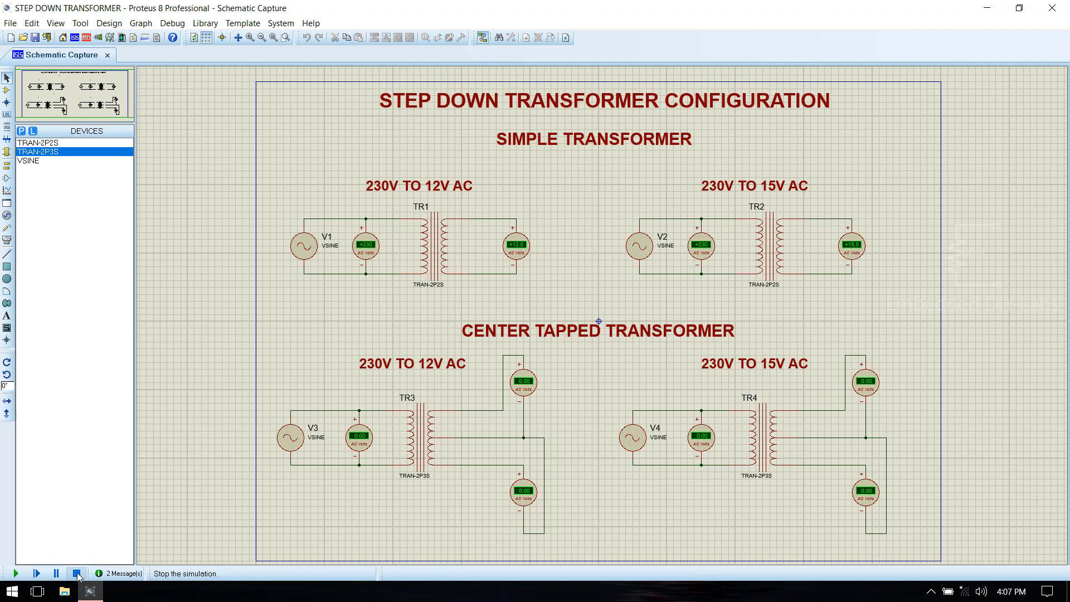
Step: Give source V3 an amplitude of 325V and a frequency of 50Hz
click(77, 573)
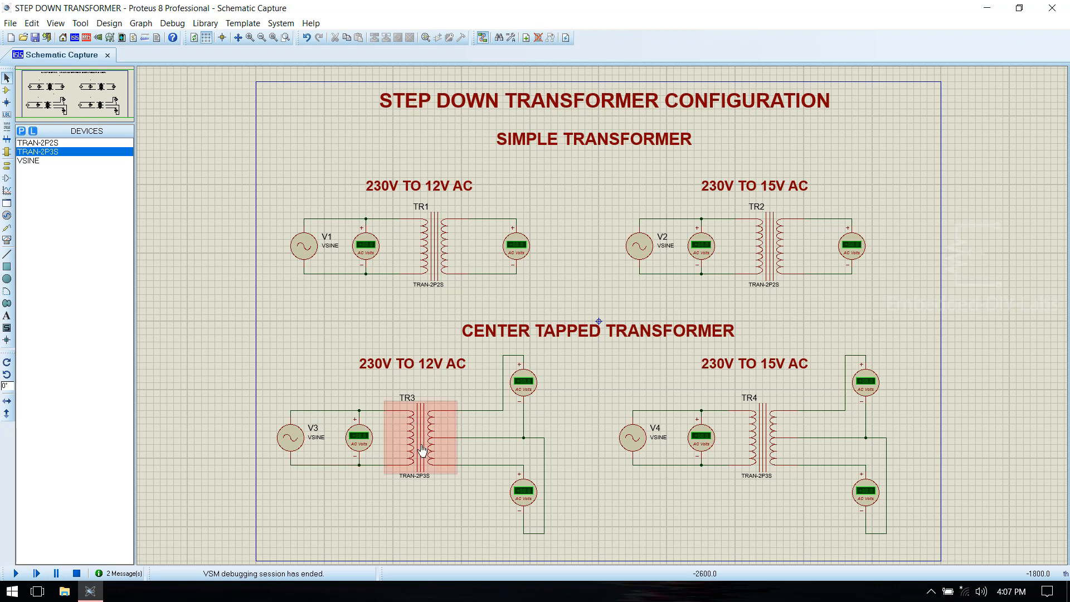
double_click(291, 435)
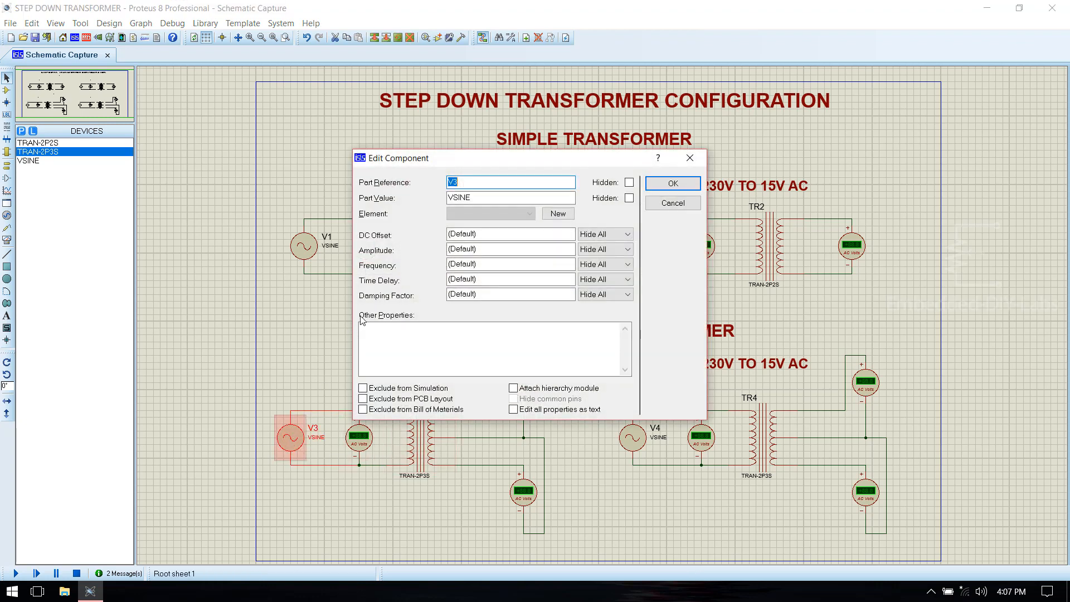
text(325)
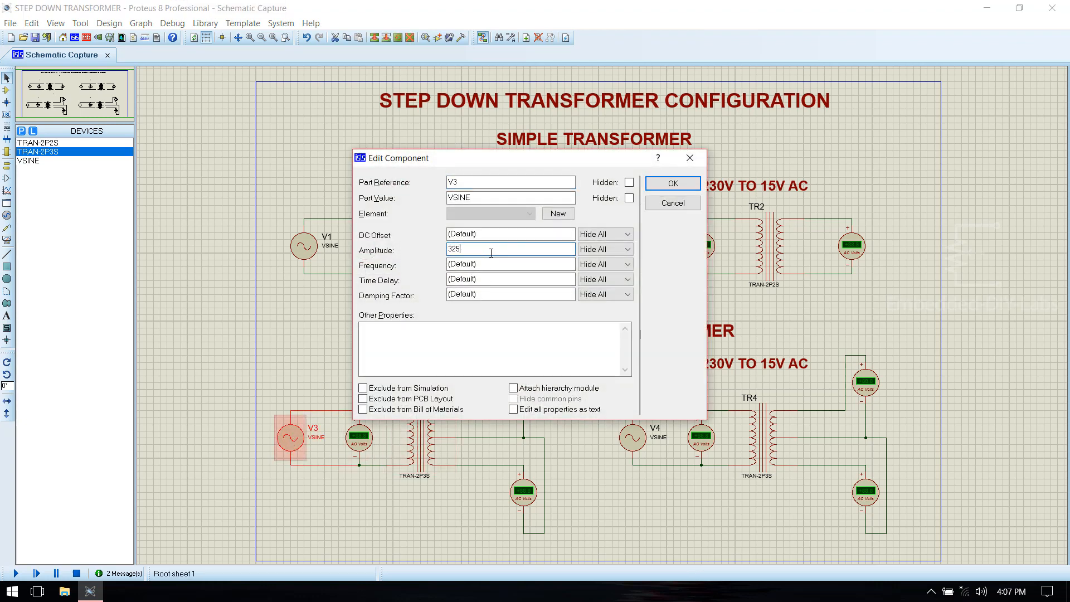
text(V)
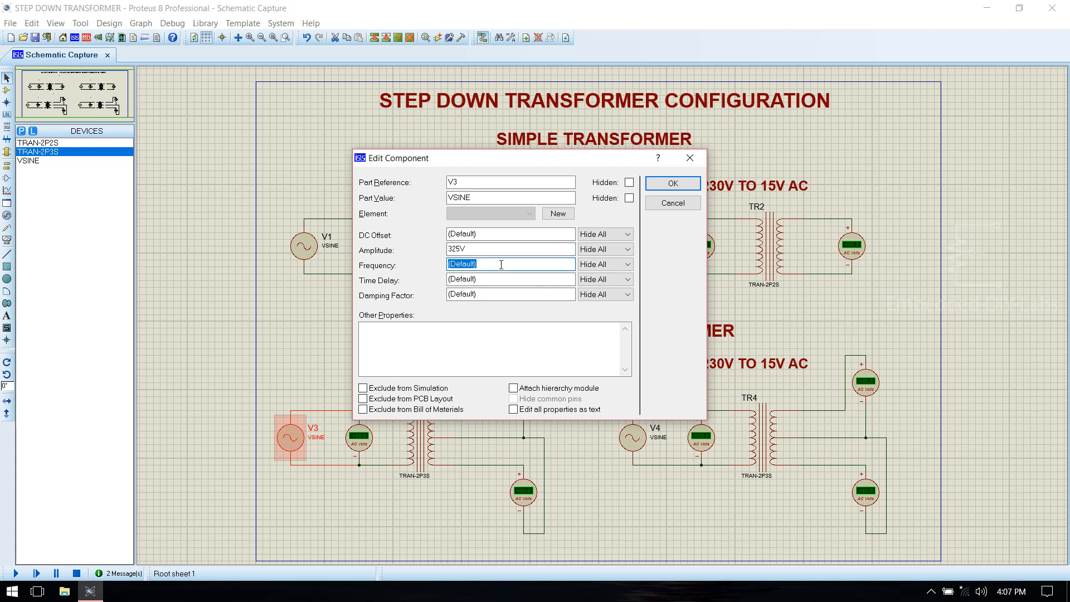
text(50)
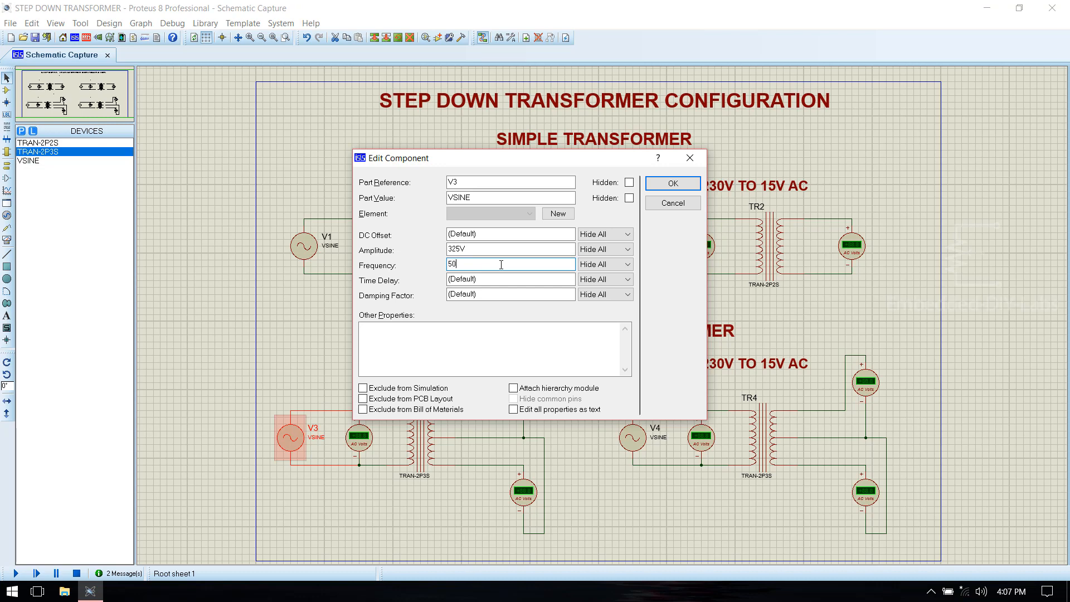
text(HZ)
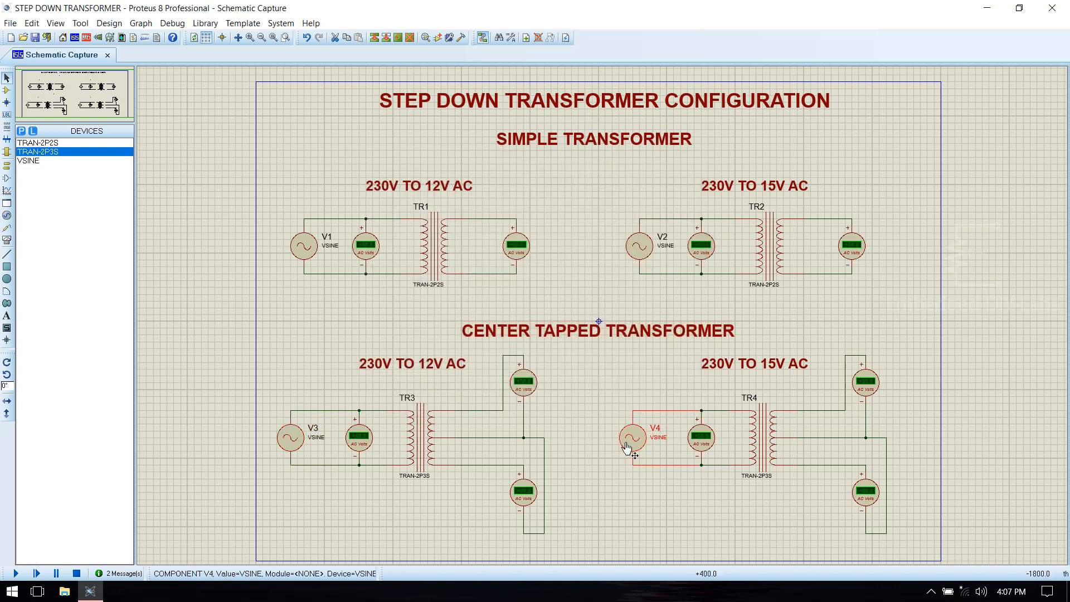
Step: Begin setting source V4 to a 325V amplitude
double_click(631, 437)
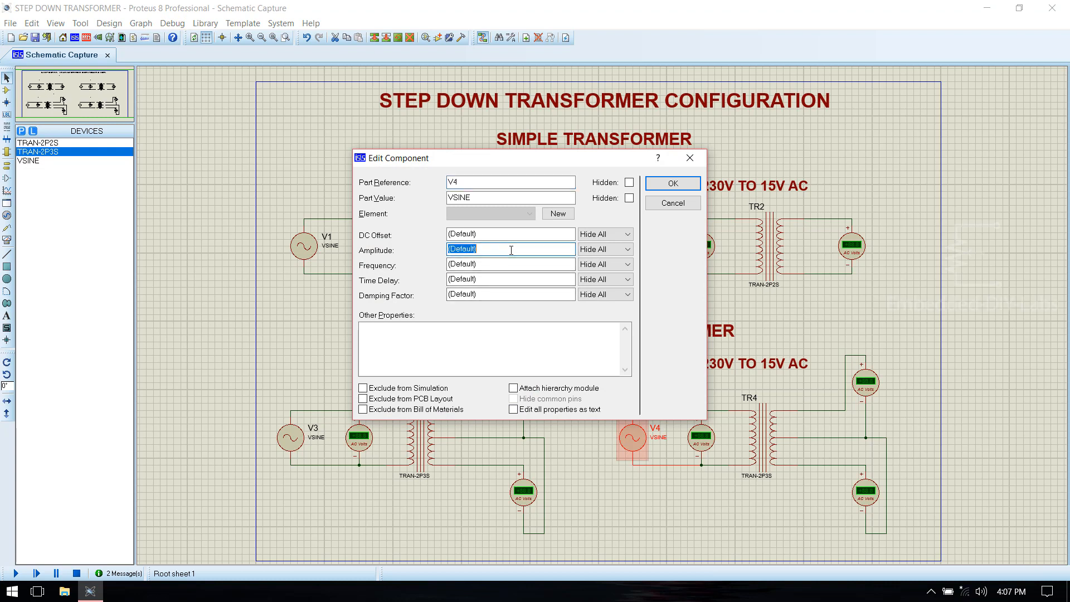
text(325V)
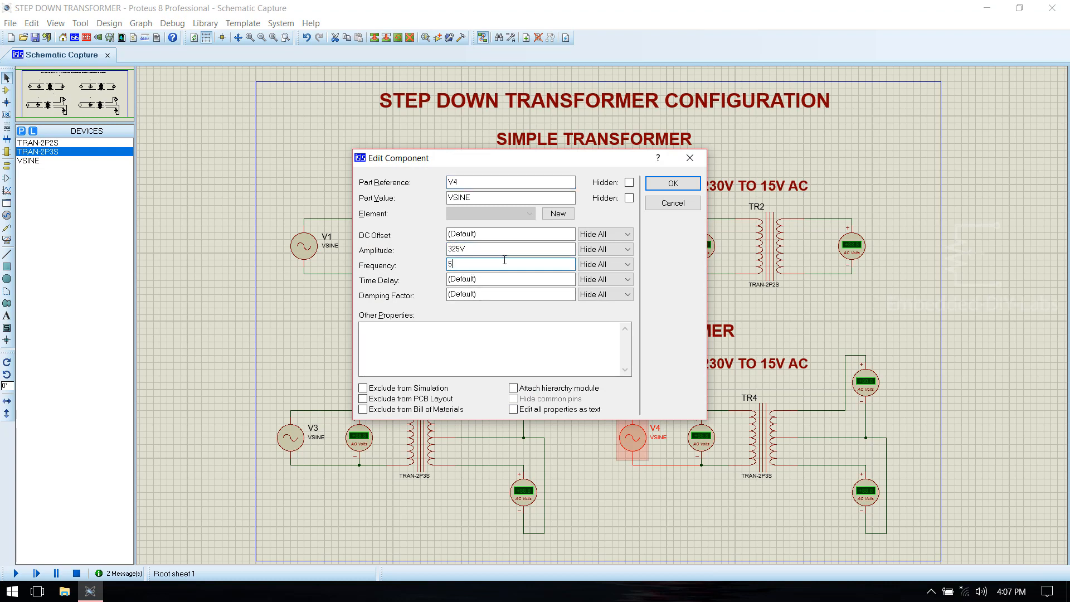
Step: Confirm V4, then set TR3 to 182mH primary and 1mH secondary inductance
click(671, 183)
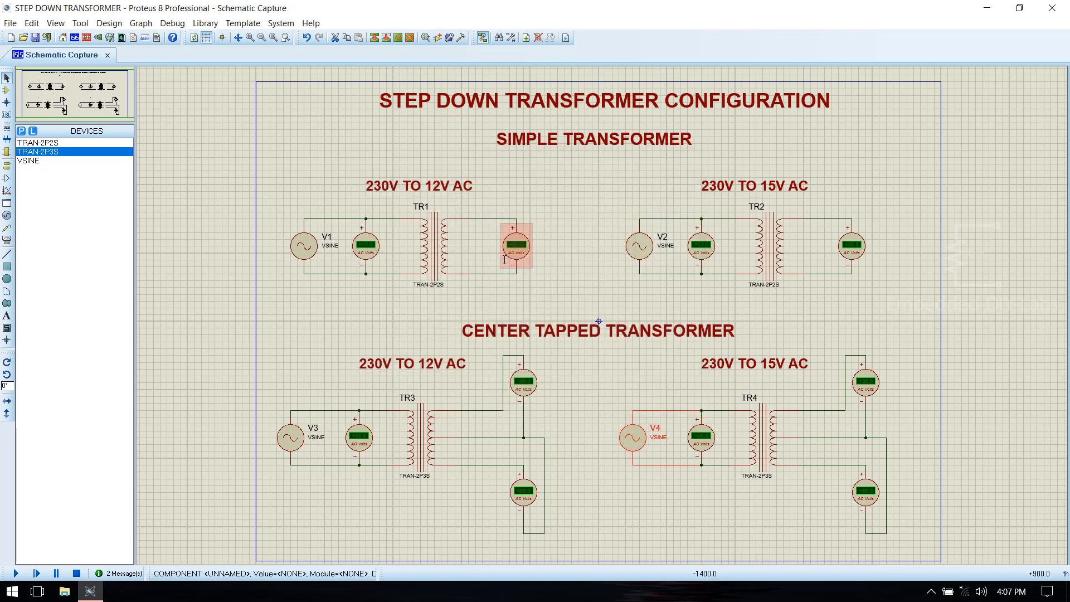
double_click(414, 440)
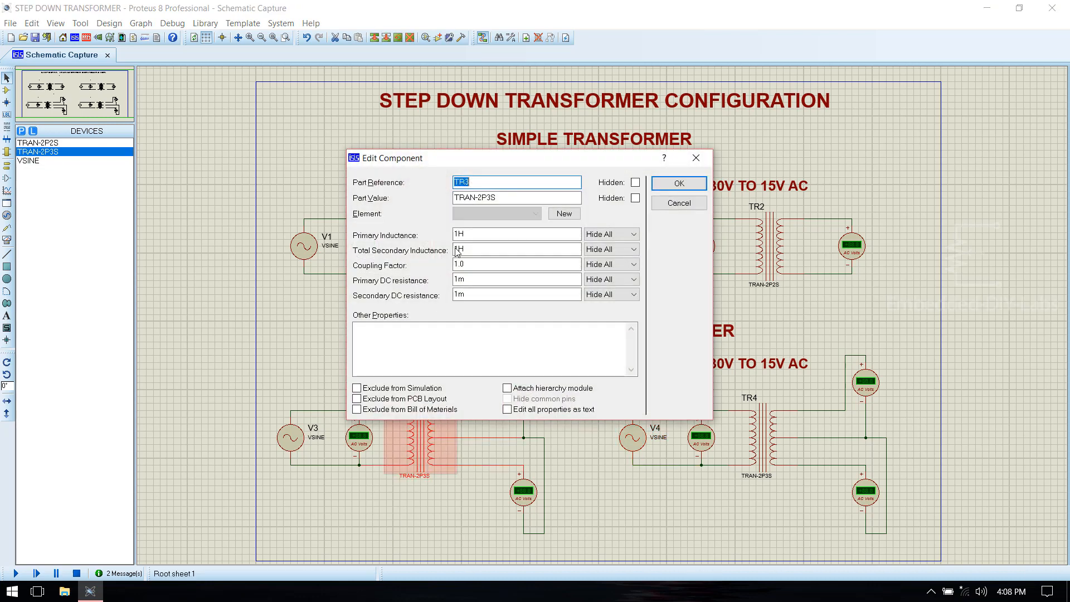
click(516, 233)
text(82)
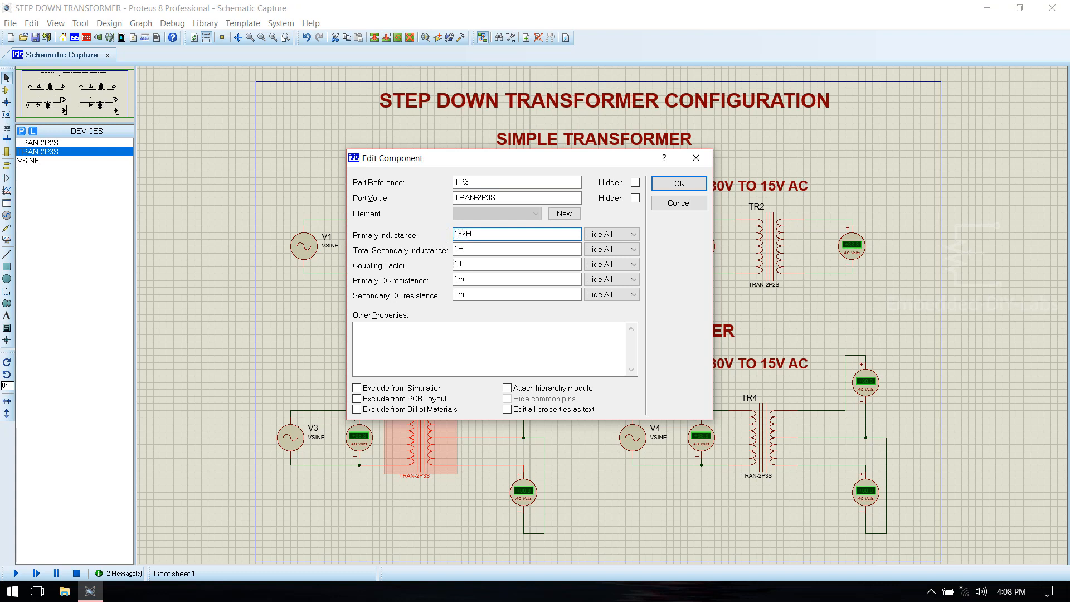
text(MH)
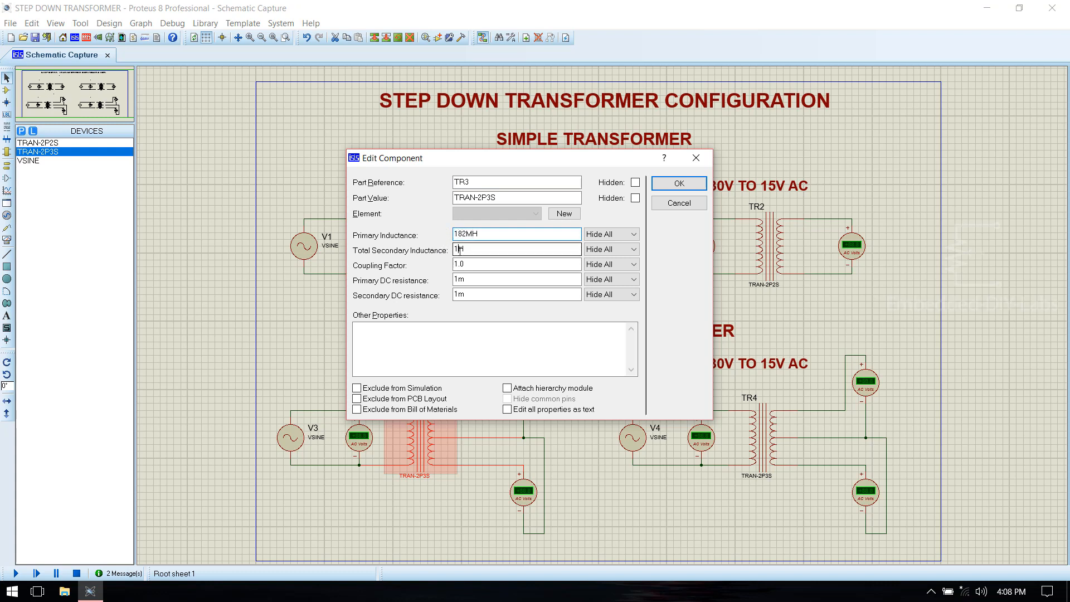
text(MH)
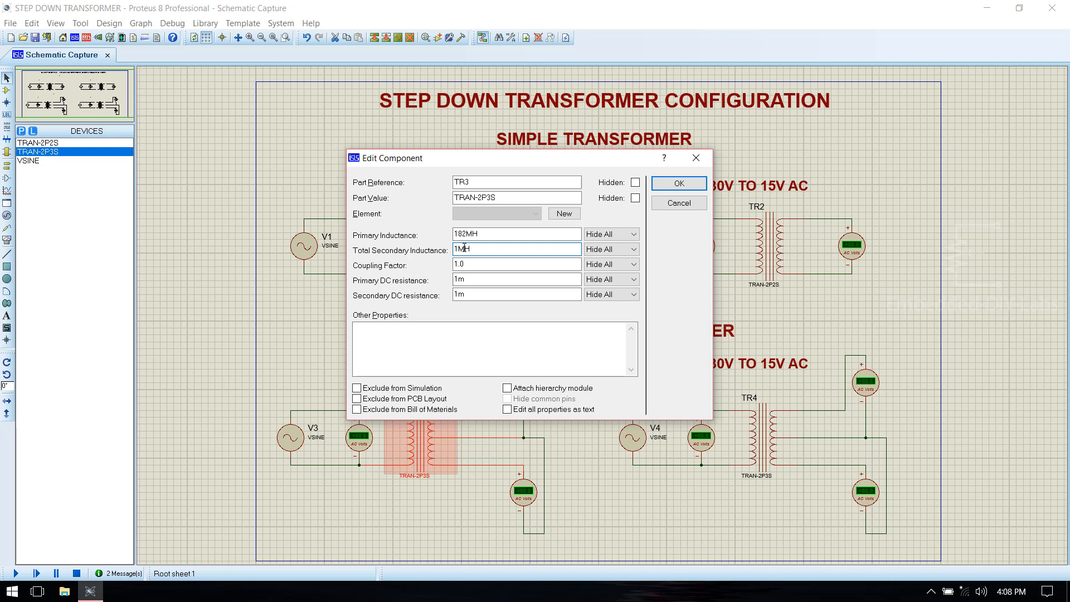
click(676, 182)
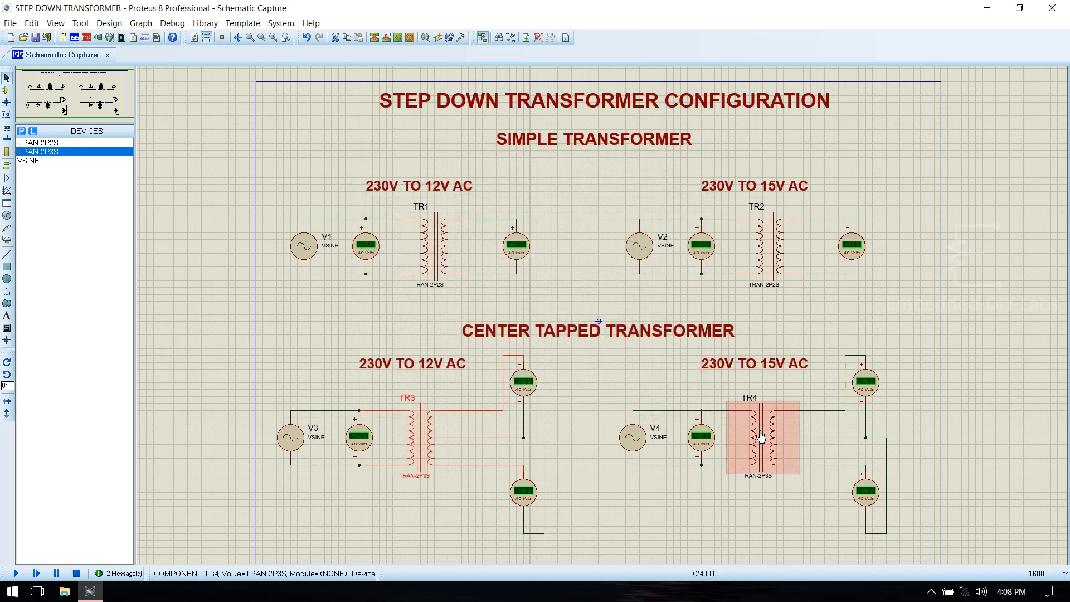
Step: Set TR4 to 117mH primary and 1mH secondary inductance
double_click(763, 437)
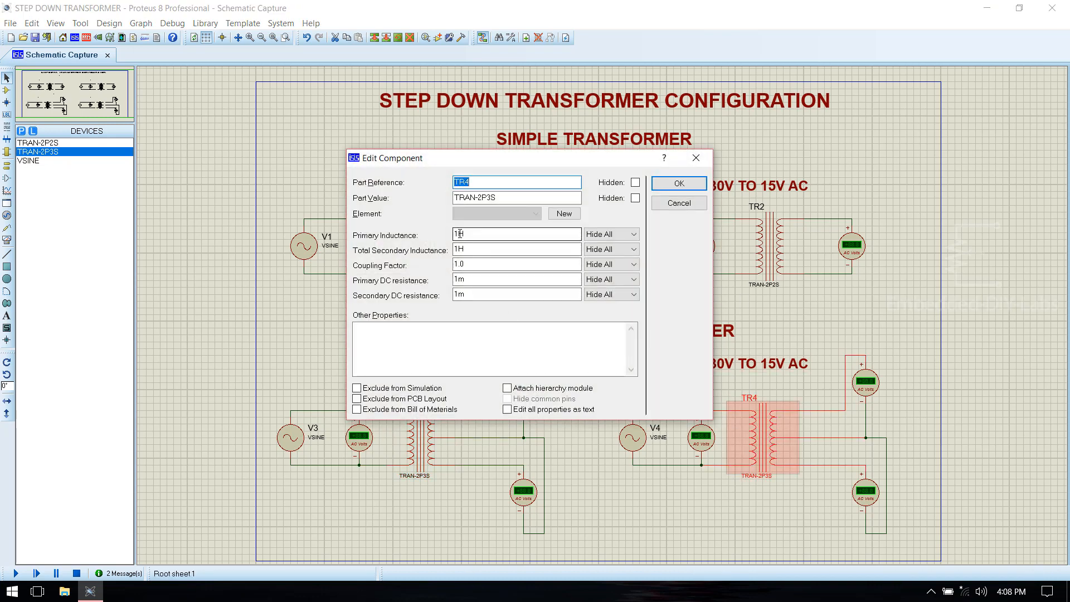
click(516, 233)
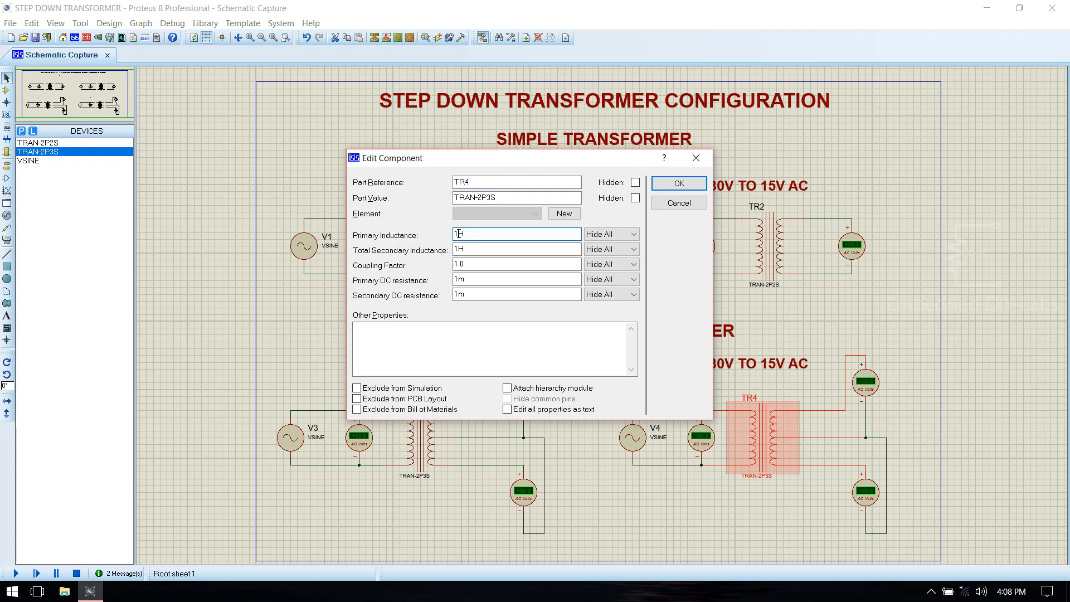
text(.7)
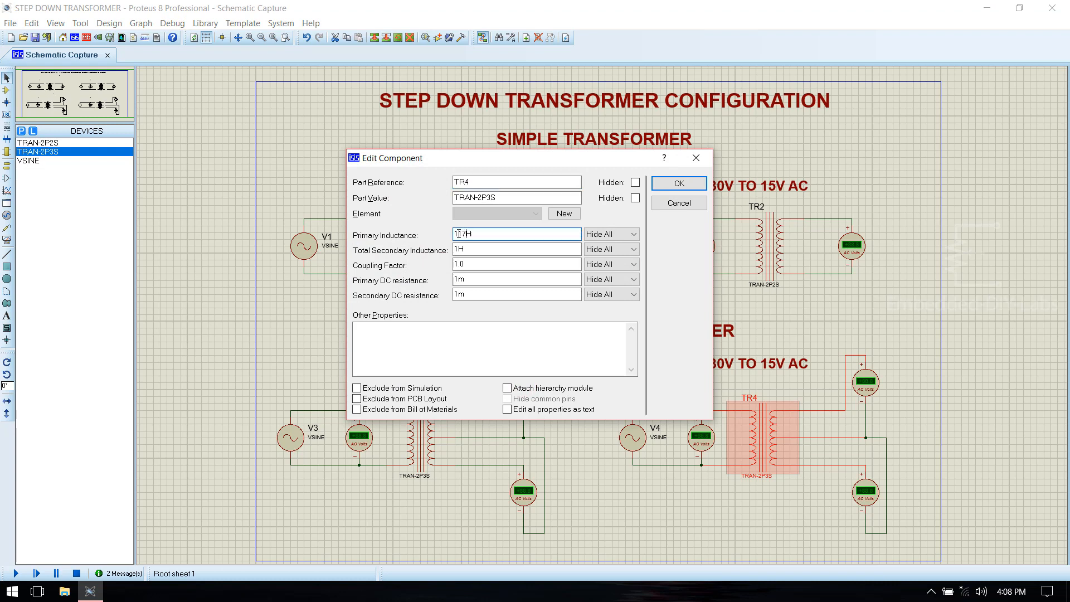
text(117MH)
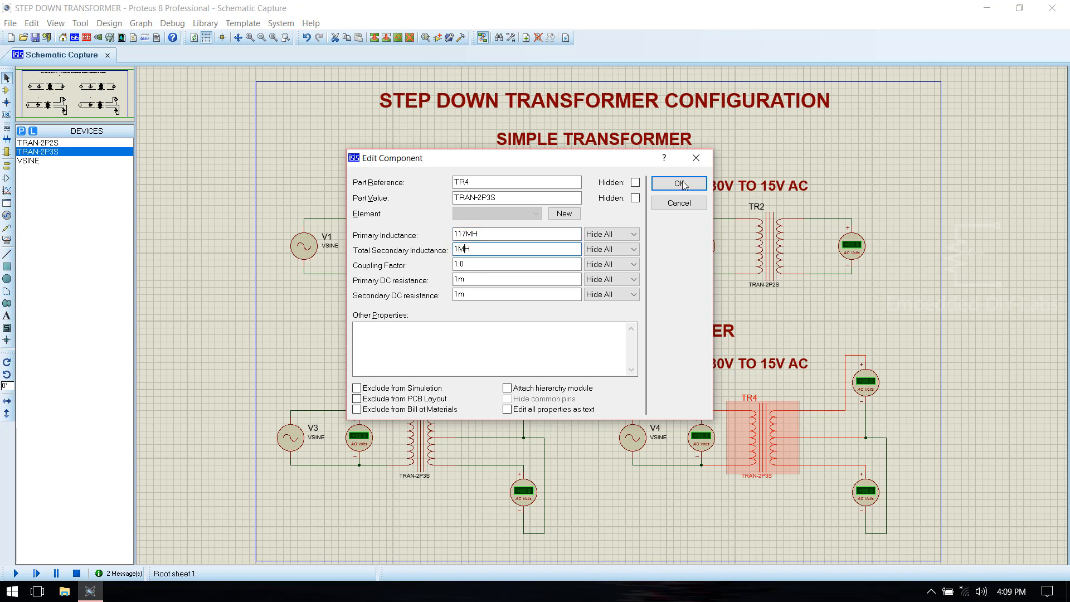
click(676, 184)
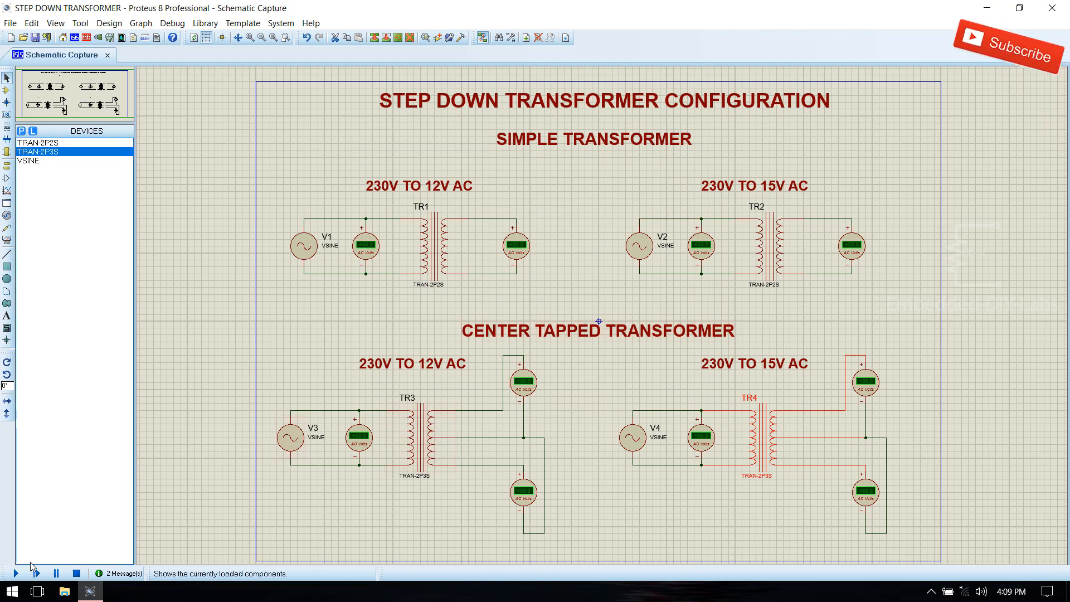
Step: Run the simulation so the AC voltmeters show the 230V input and 12V/15V outputs
click(14, 573)
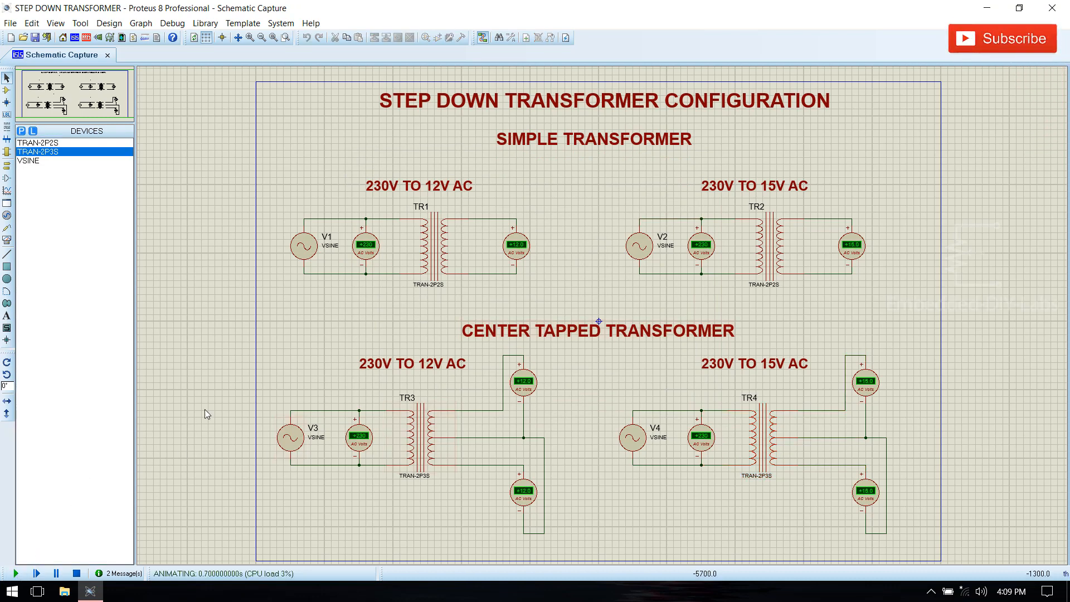
mouse_move(369, 453)
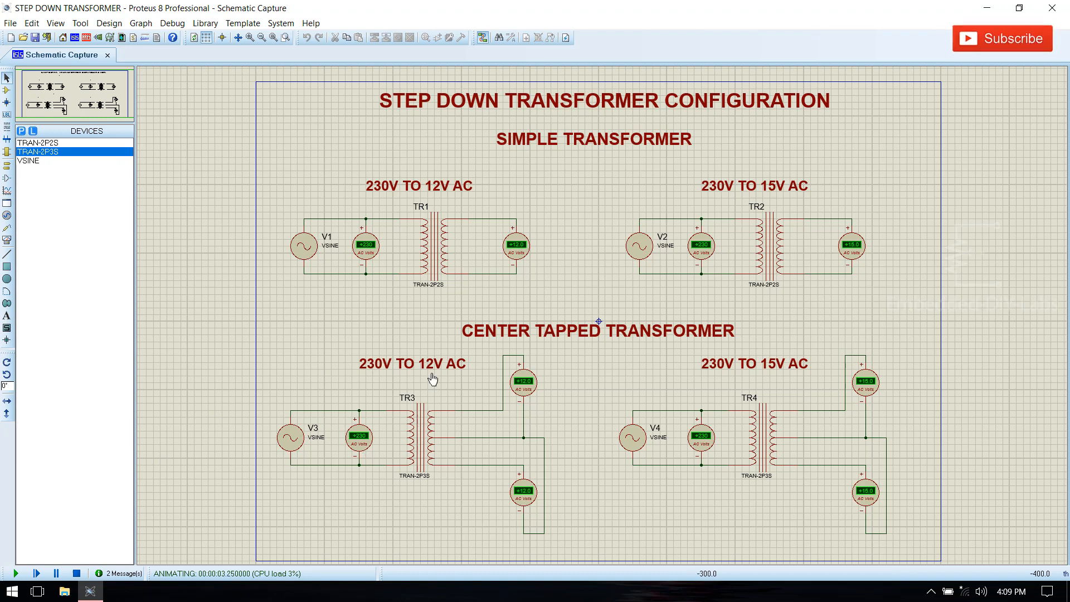
mouse_move(532, 449)
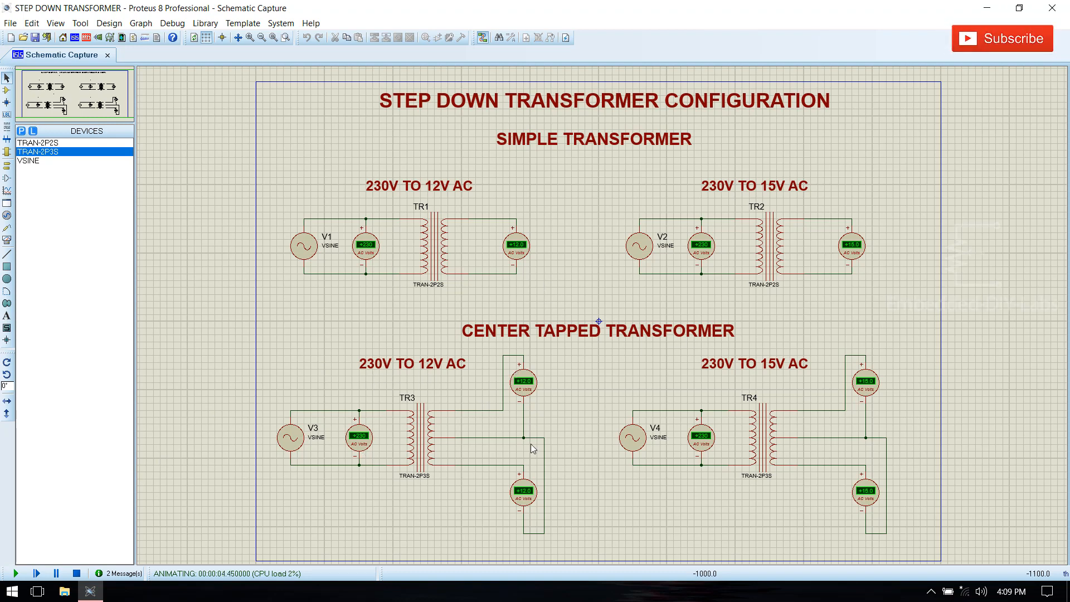
mouse_move(762, 364)
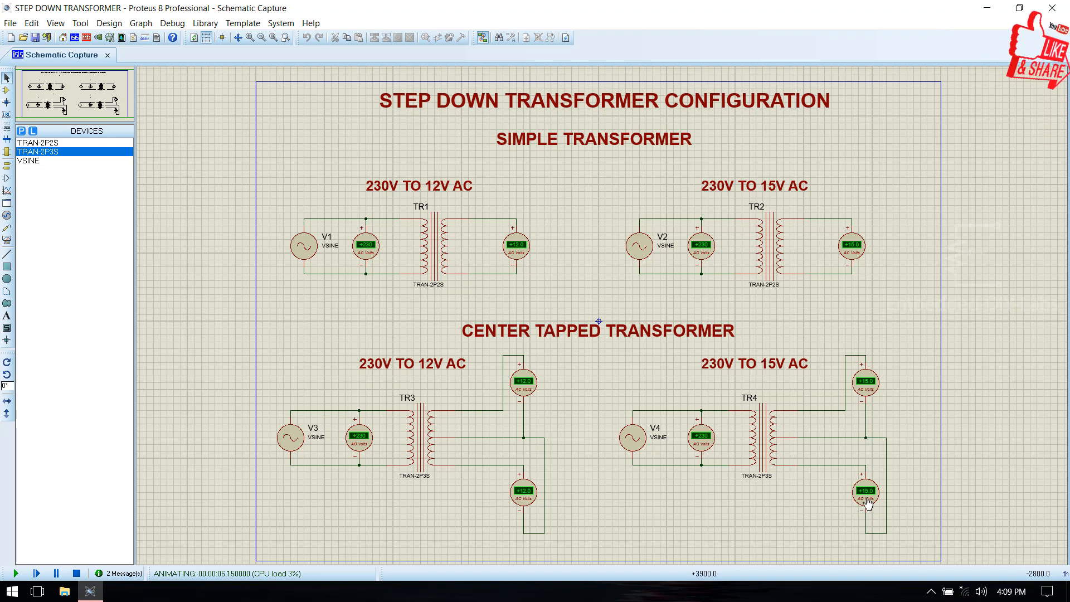
mouse_move(435, 340)
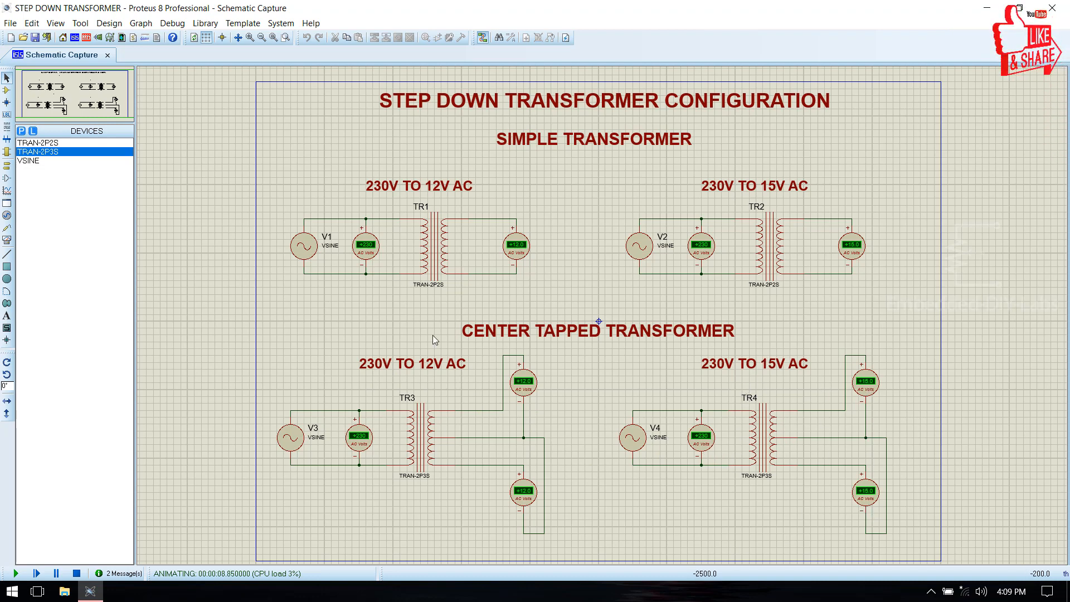
mouse_move(758, 230)
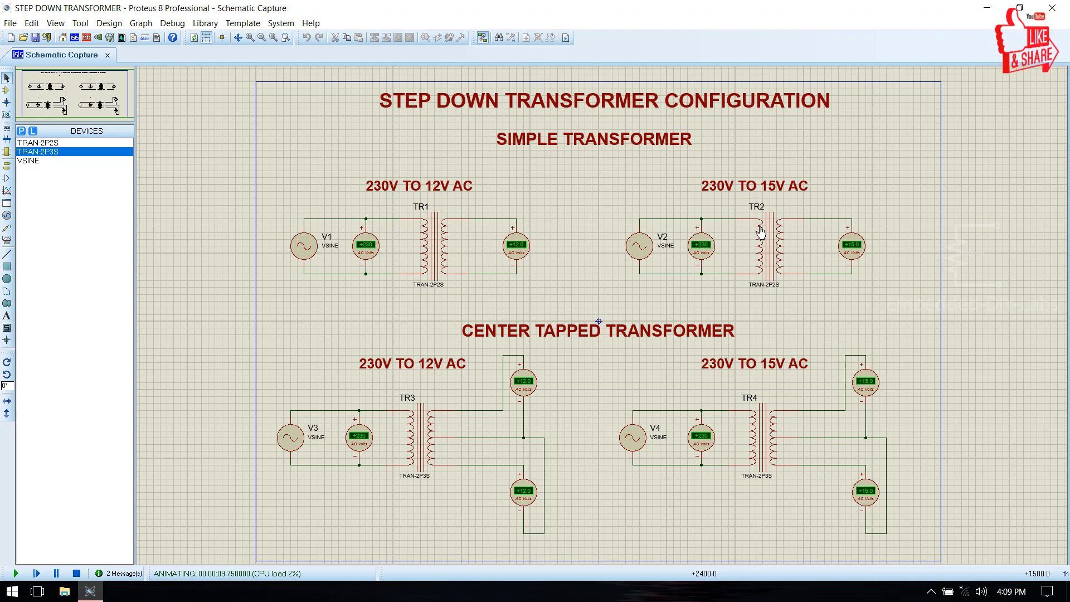
mouse_move(755, 289)
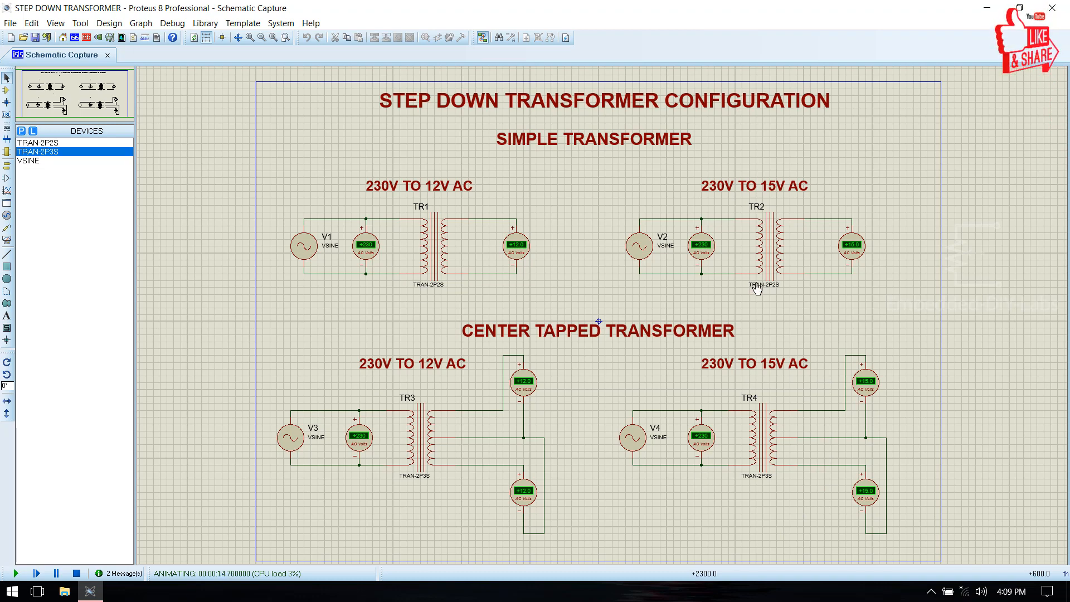